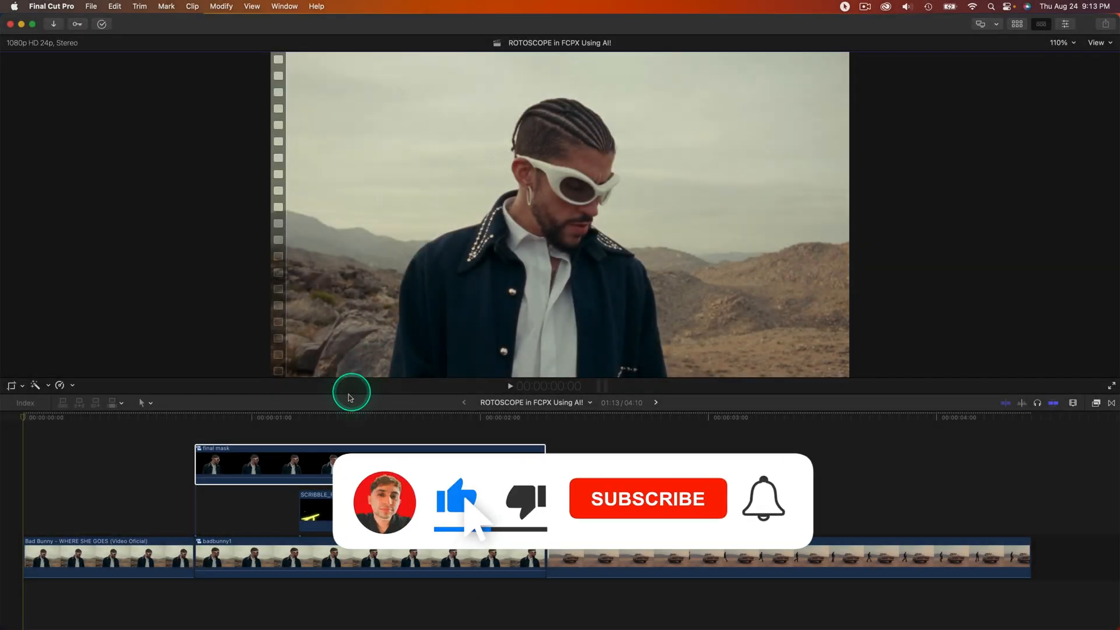
Step: Show the timeline with only the original music-video footage on the main storyline
{"action": "left_click", "coordinate": [315, 418]}
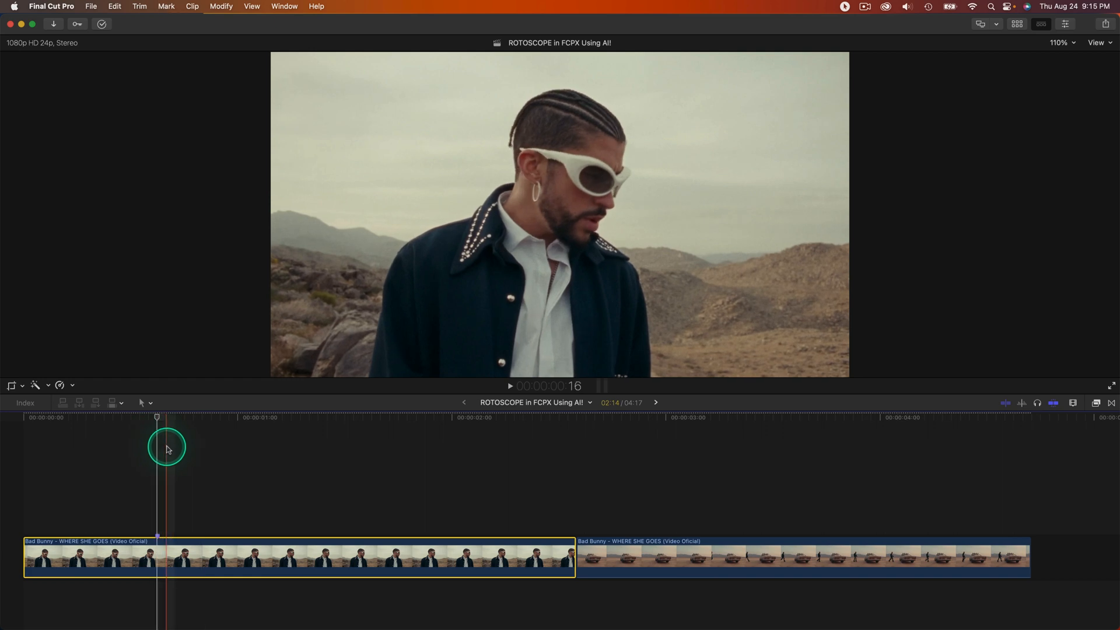
Step: Blade out a middle section and make it a compound clip named badbunnyvideo1
{"action": "left_click", "coordinate": [348, 461]}
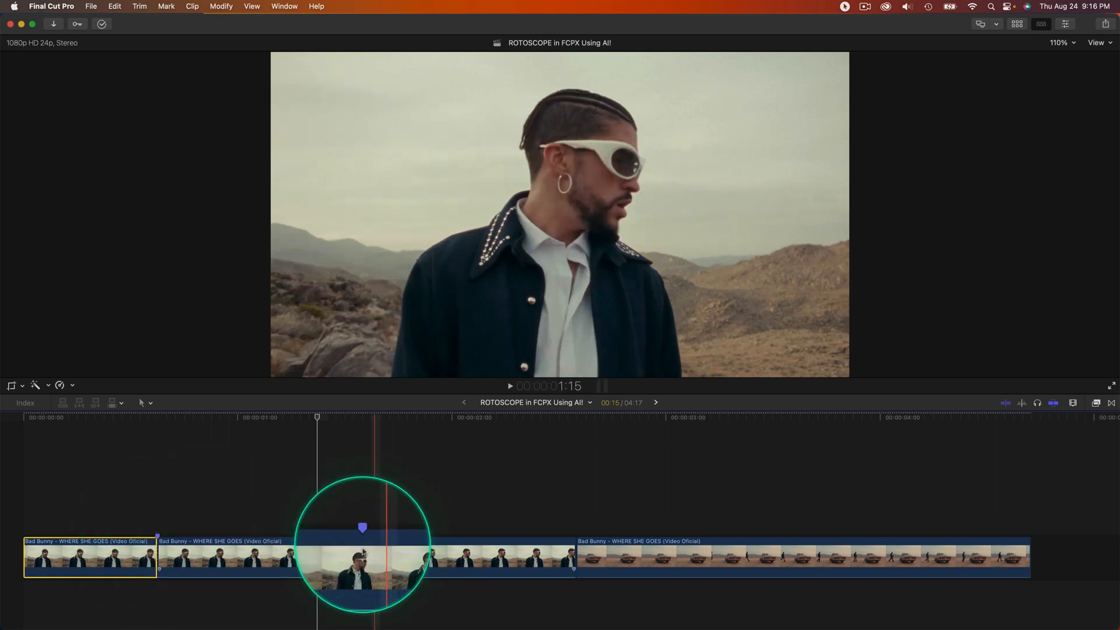
{"action": "left_click", "coordinate": [361, 557]}
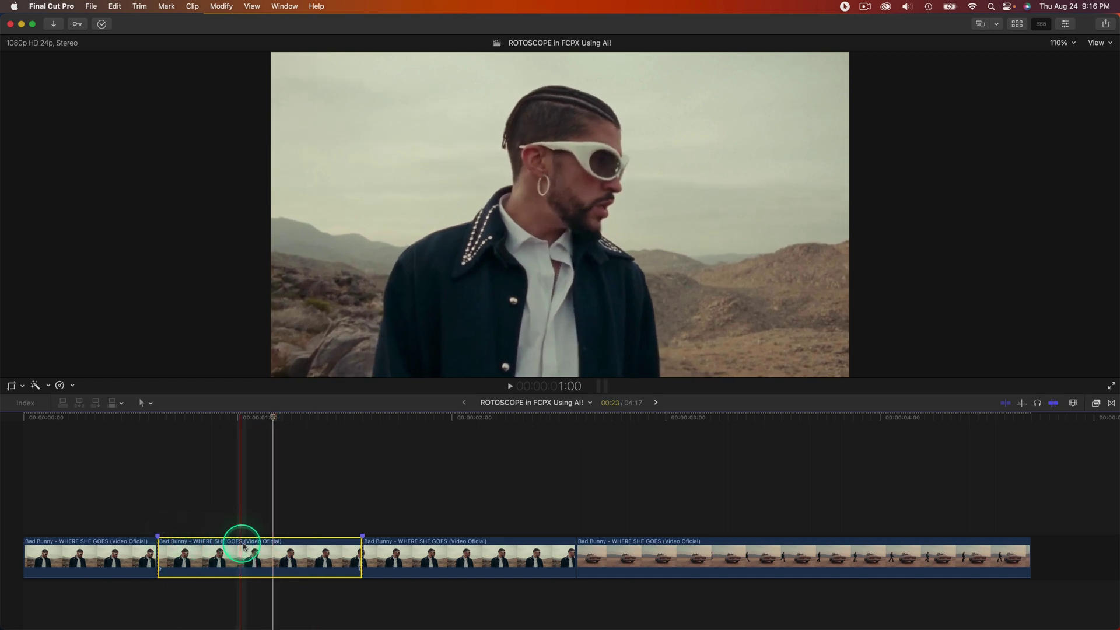
{"action": "right_click", "coordinate": [242, 557]}
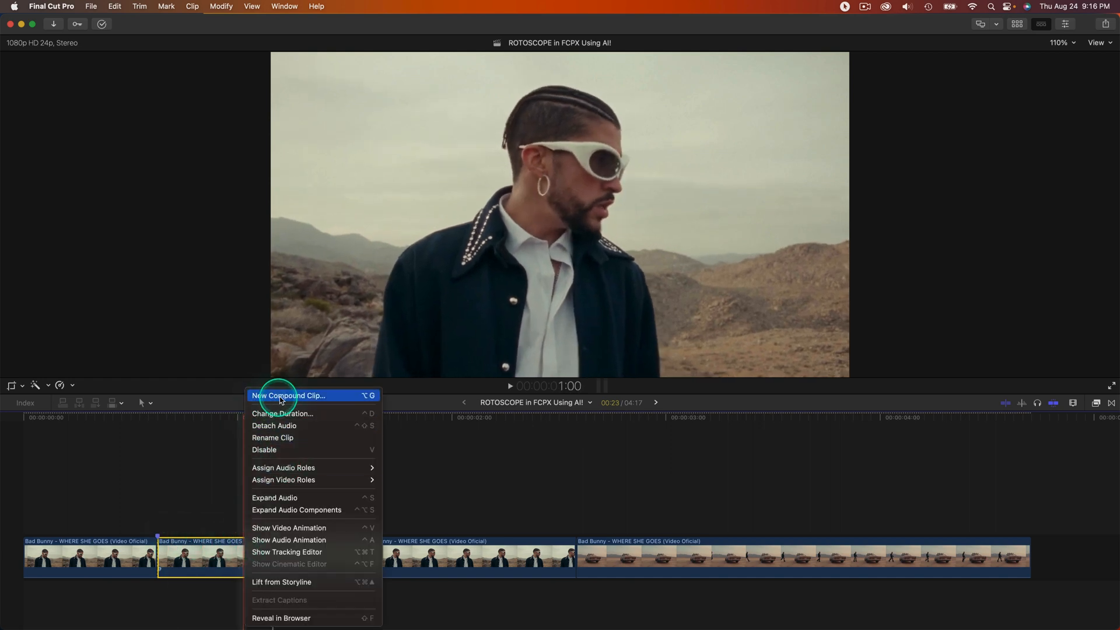
{"action": "left_click", "coordinate": [289, 396]}
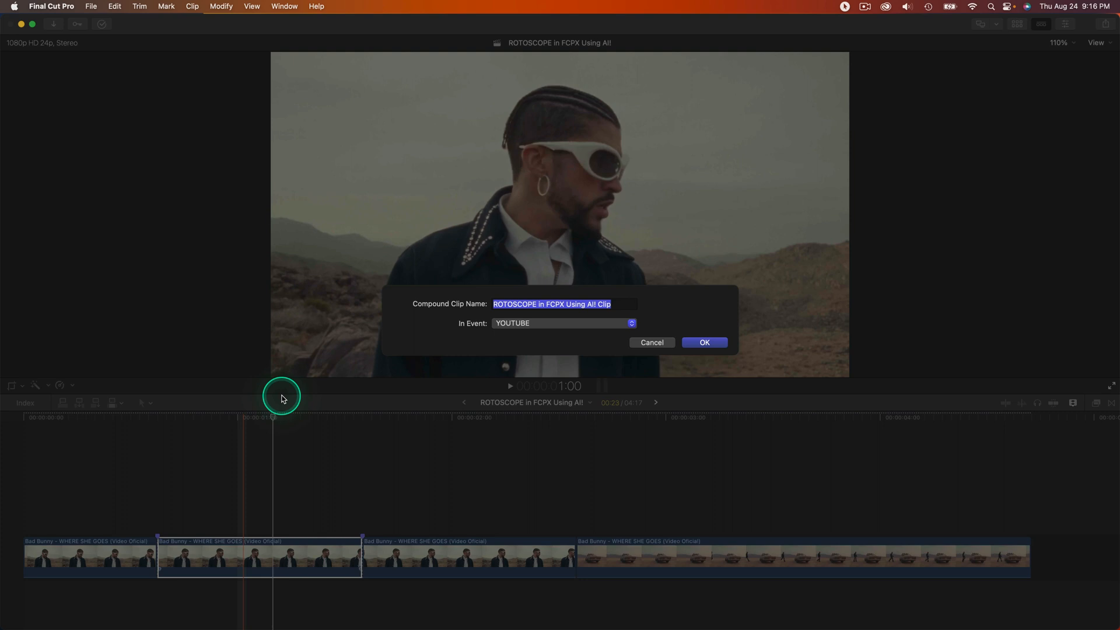
{"action": "type", "text": "badbunnyvide"}
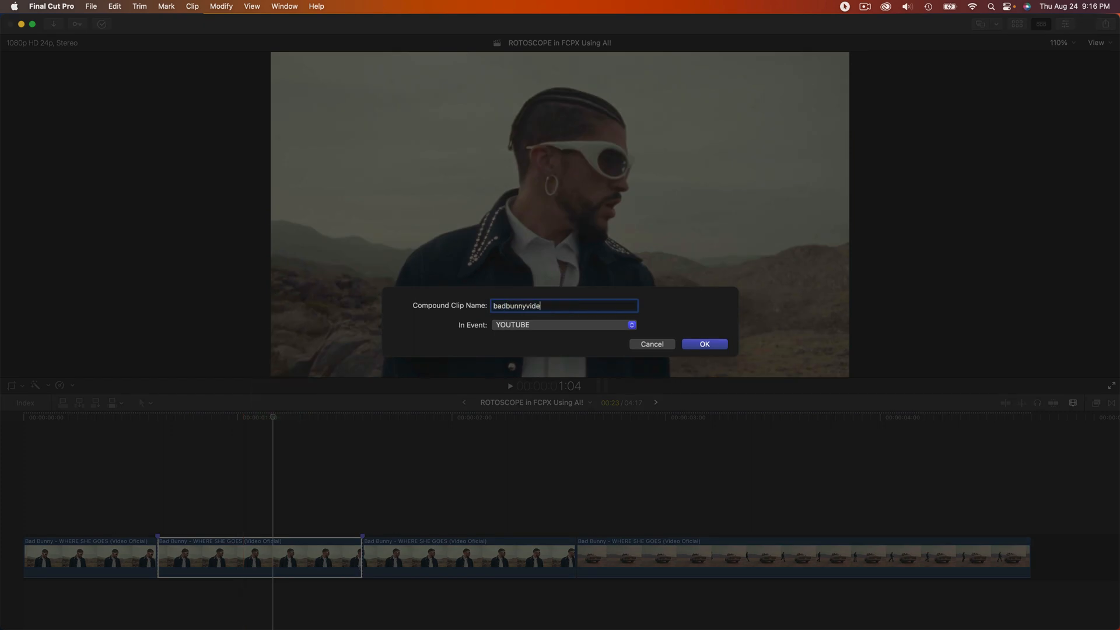
{"action": "left_click", "coordinate": [703, 343]}
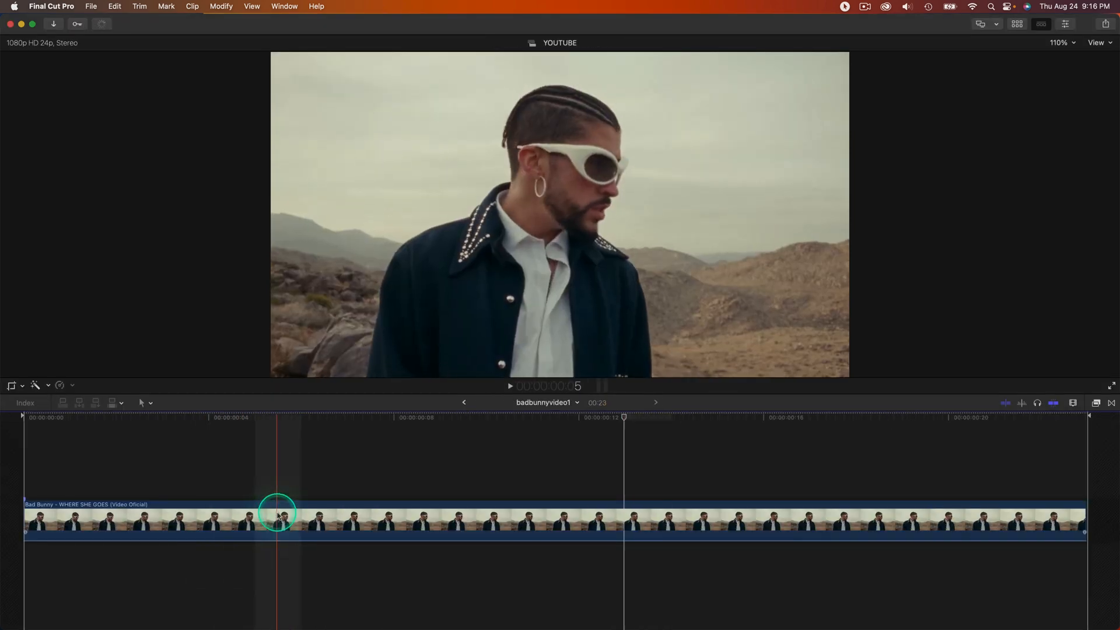
Step: Export the compound clip as a video file badbunnyvideo1 to the Desktop
{"action": "left_click", "coordinate": [91, 6]}
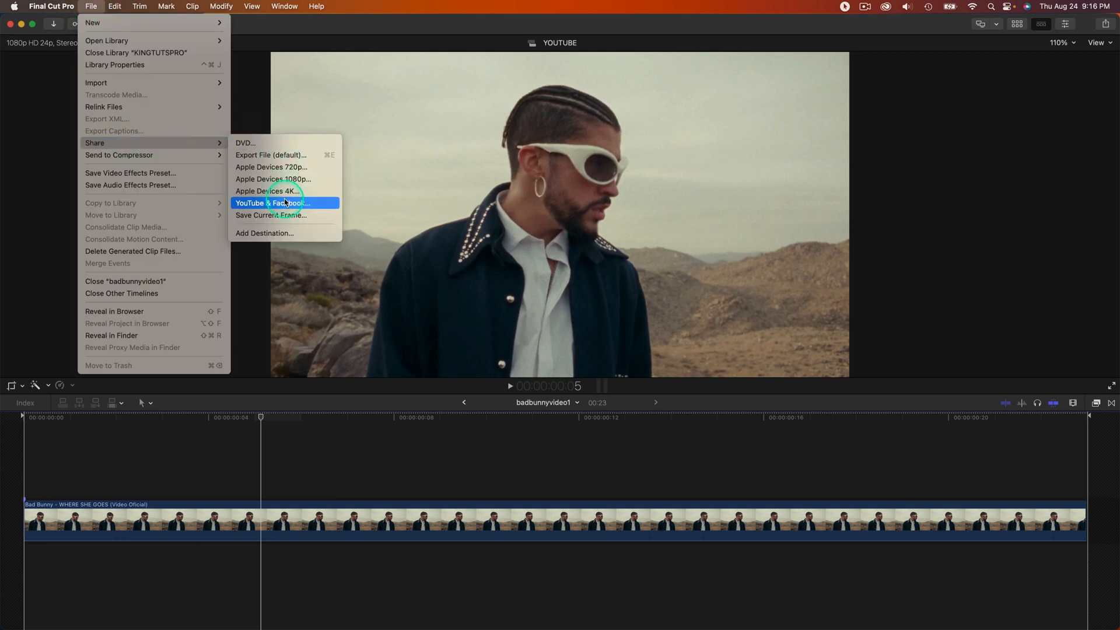
{"action": "left_click", "coordinate": [284, 203]}
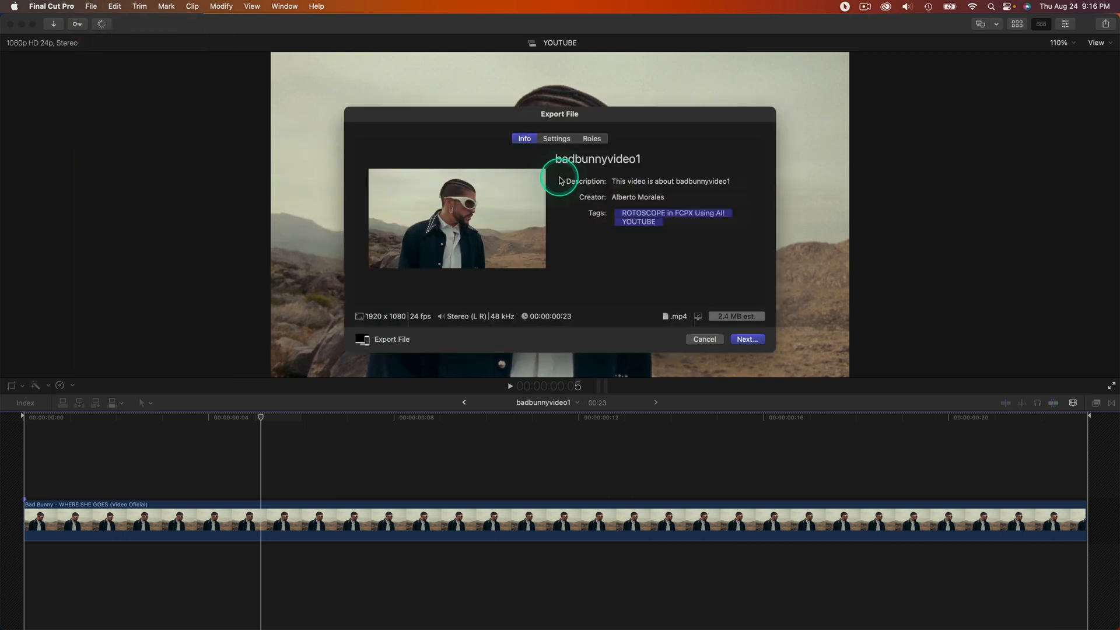
{"action": "left_click", "coordinate": [556, 139]}
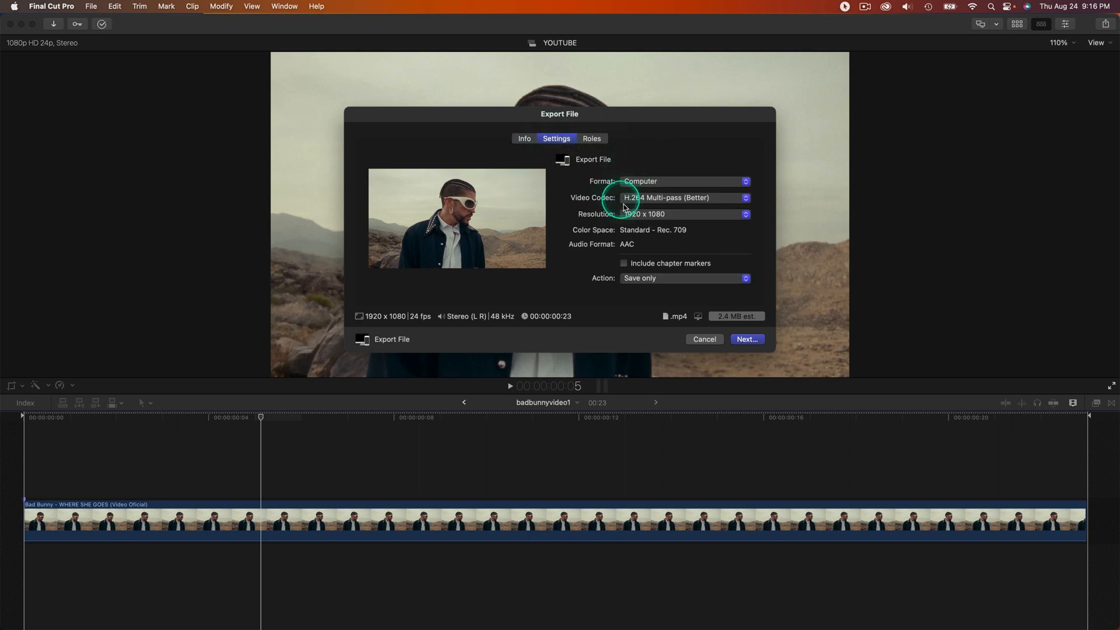
{"action": "left_click", "coordinate": [746, 339]}
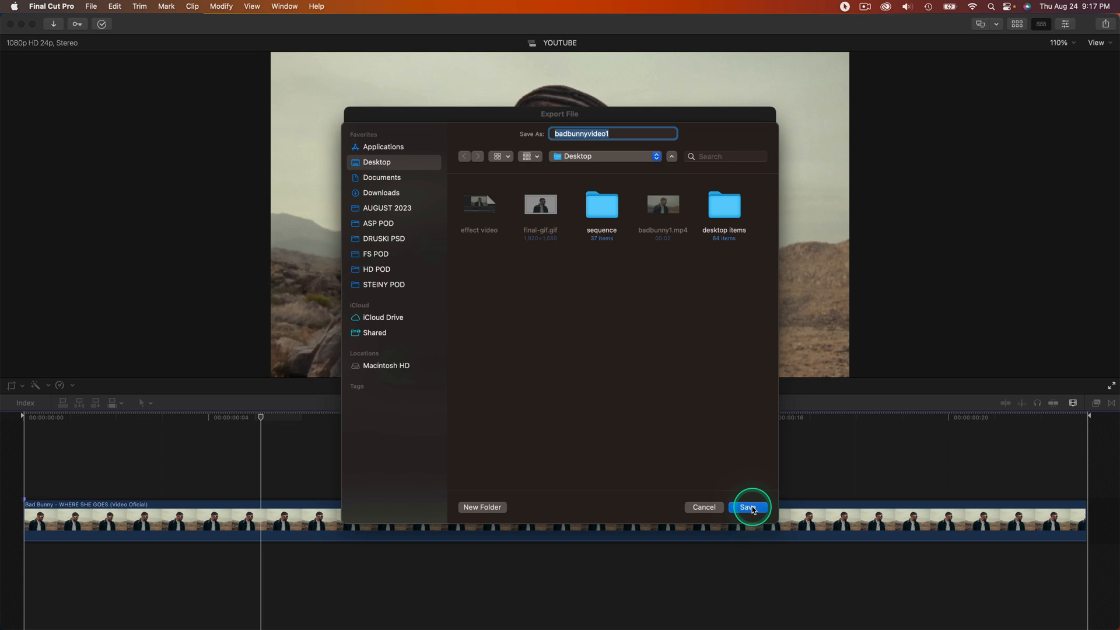
{"action": "left_click", "coordinate": [749, 507]}
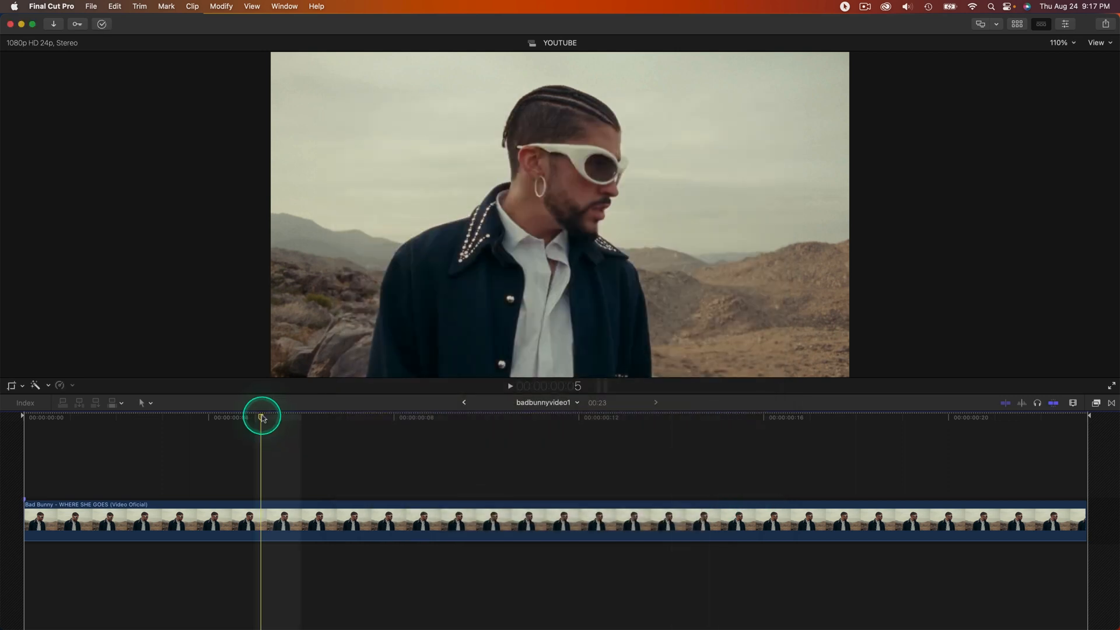
{"action": "left_click", "coordinate": [262, 417]}
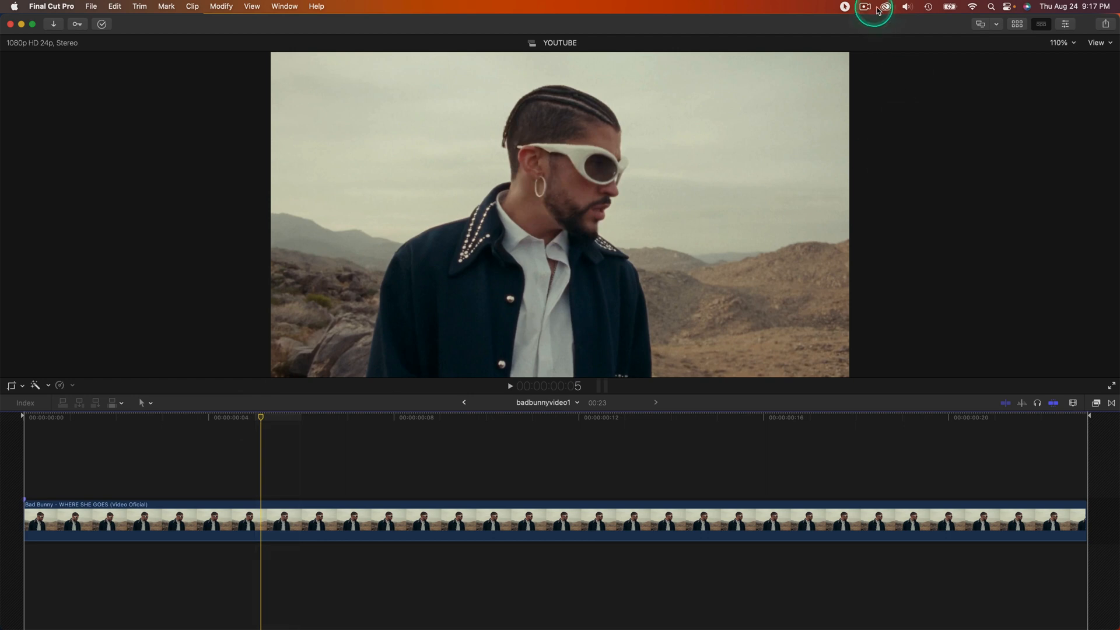
Step: Launch Photoshop (Beta) from the Creative Cloud beta apps list
{"action": "left_click", "coordinate": [885, 7]}
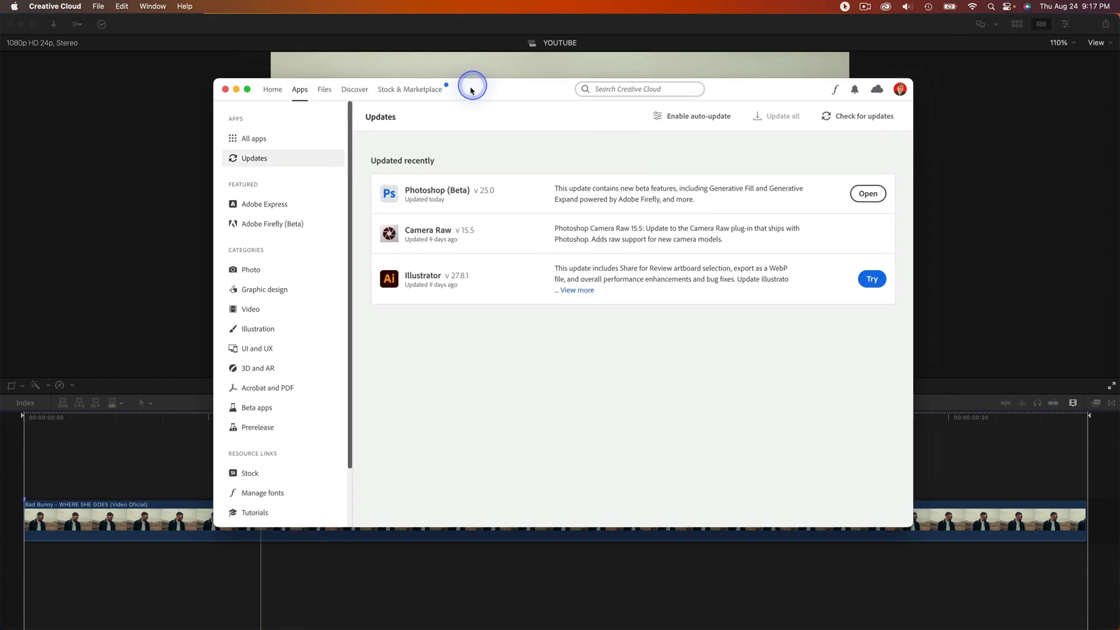
{"action": "left_click", "coordinate": [254, 408]}
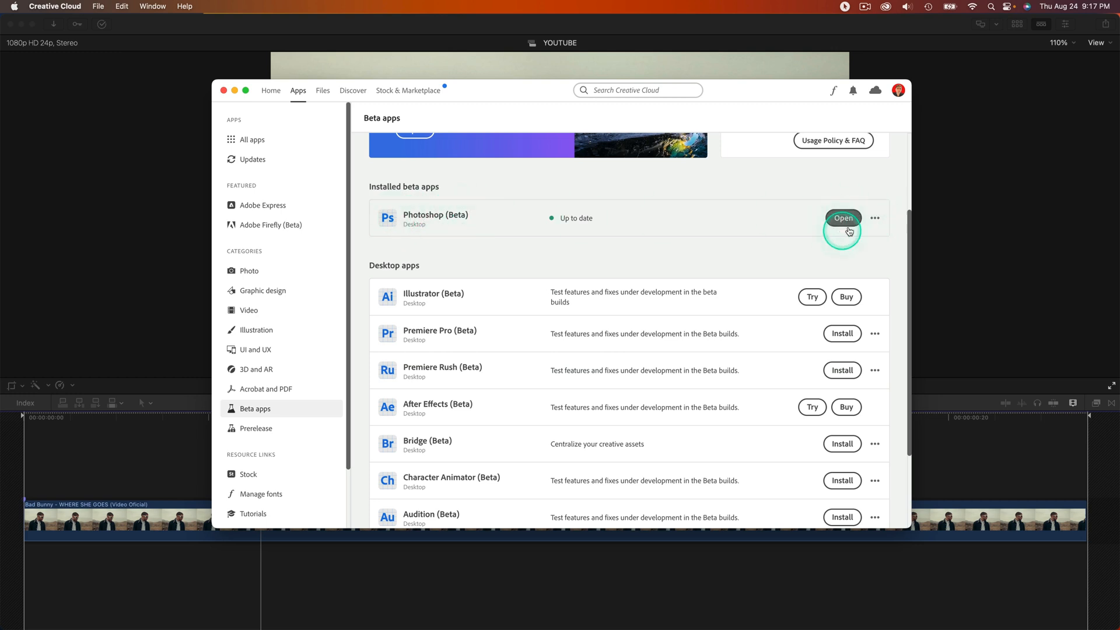
{"action": "left_click", "coordinate": [842, 218]}
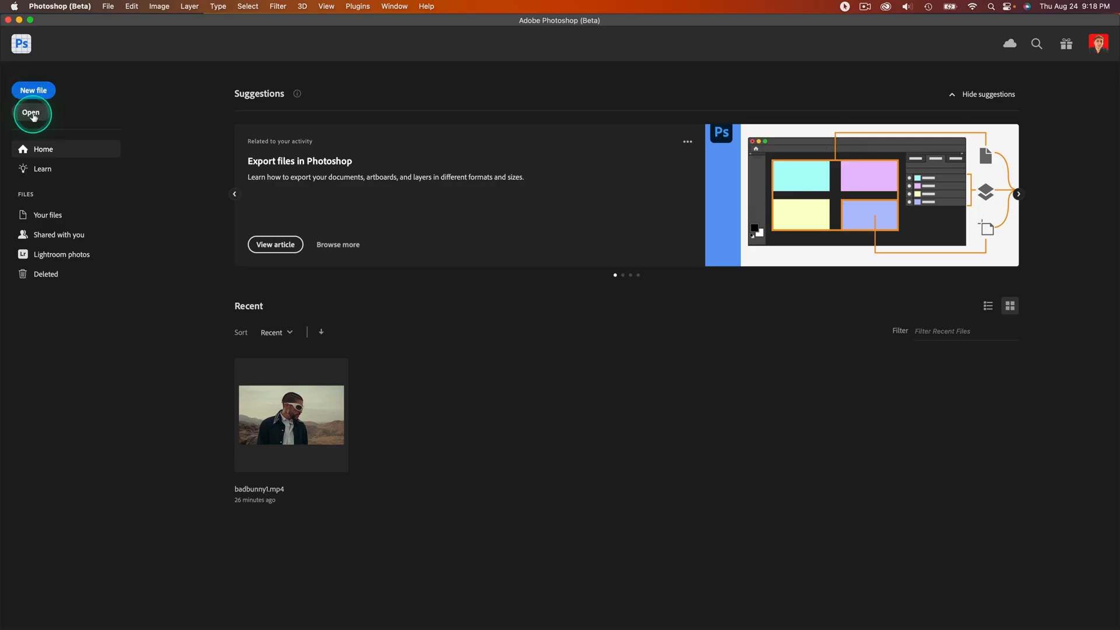
Step: Open badbunnyvideo1.mp4 from the Desktop as a video layer and go to its last frame
{"action": "left_click", "coordinate": [31, 112]}
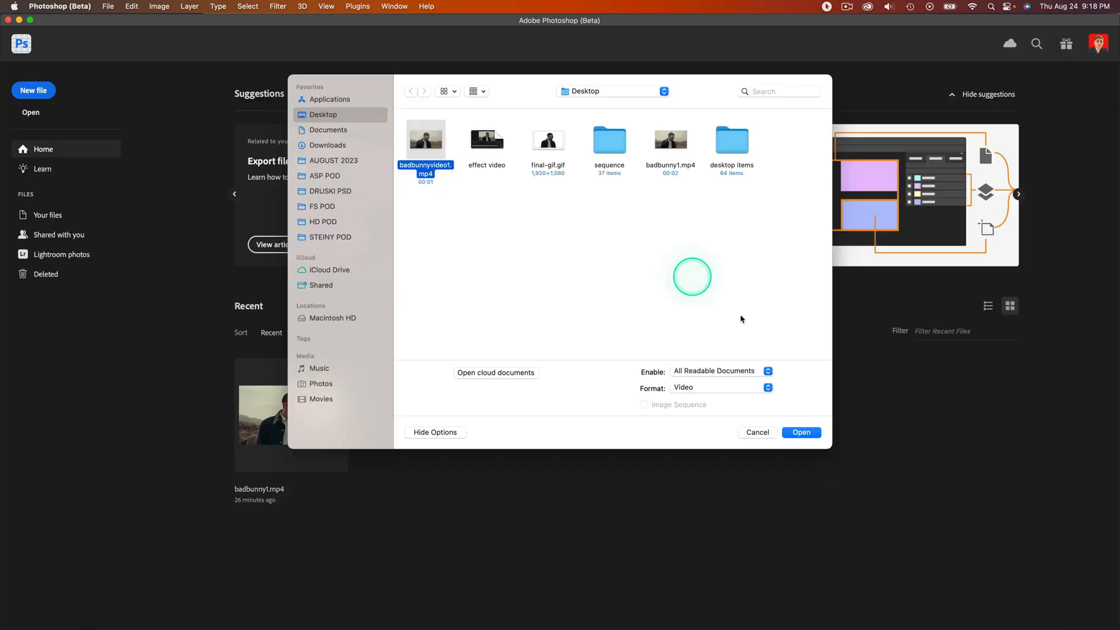
{"action": "left_click", "coordinate": [800, 432]}
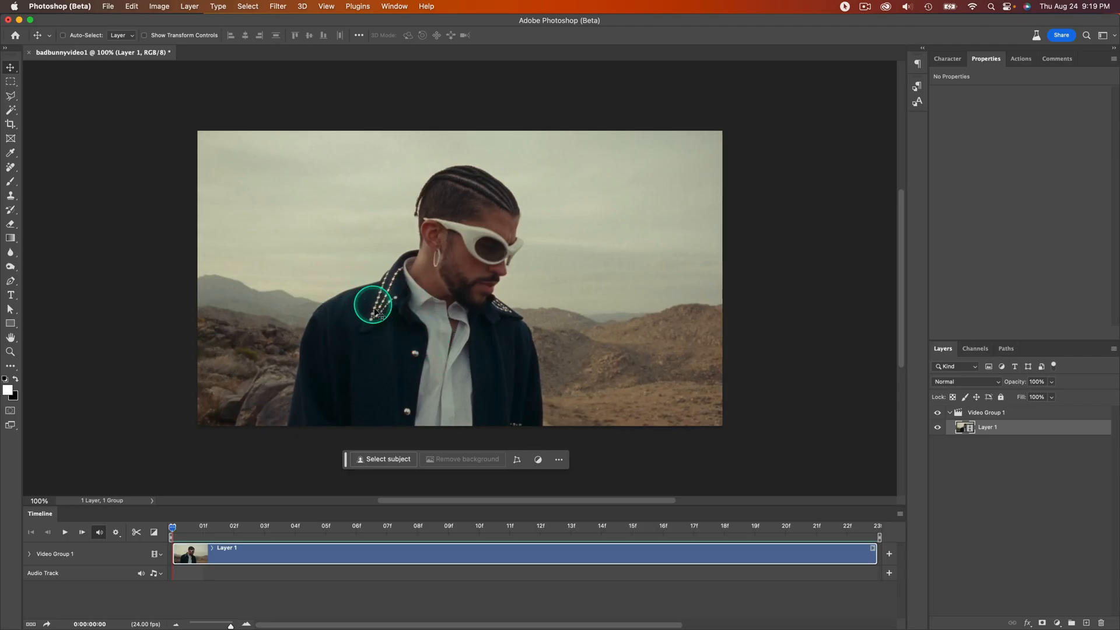
{"action": "mouse_move", "coordinate": [236, 413]}
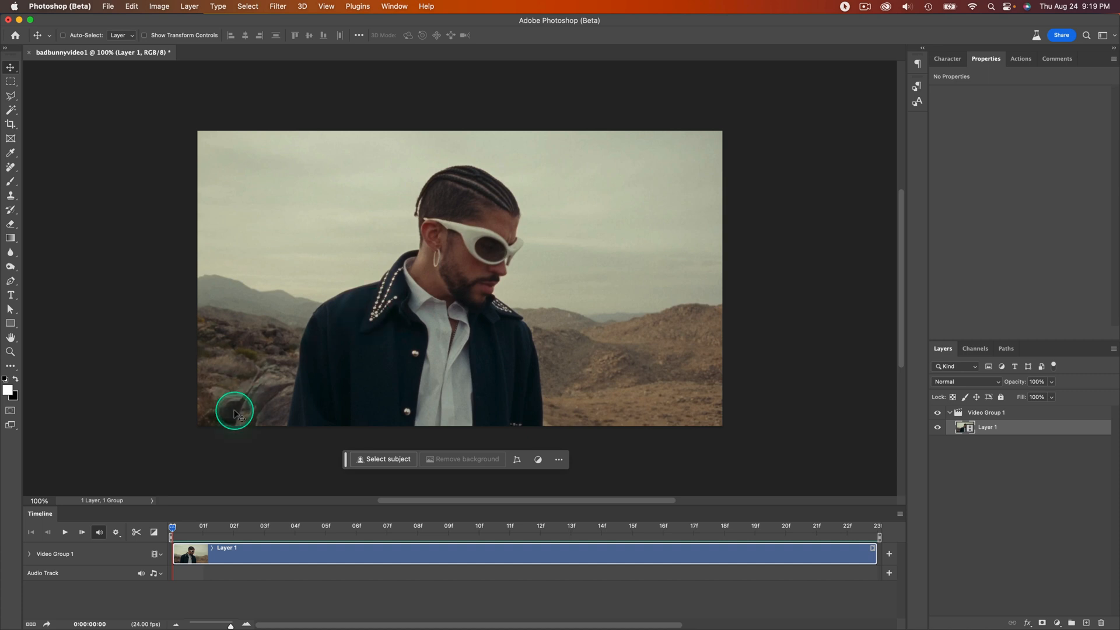
{"action": "left_click", "coordinate": [847, 527]}
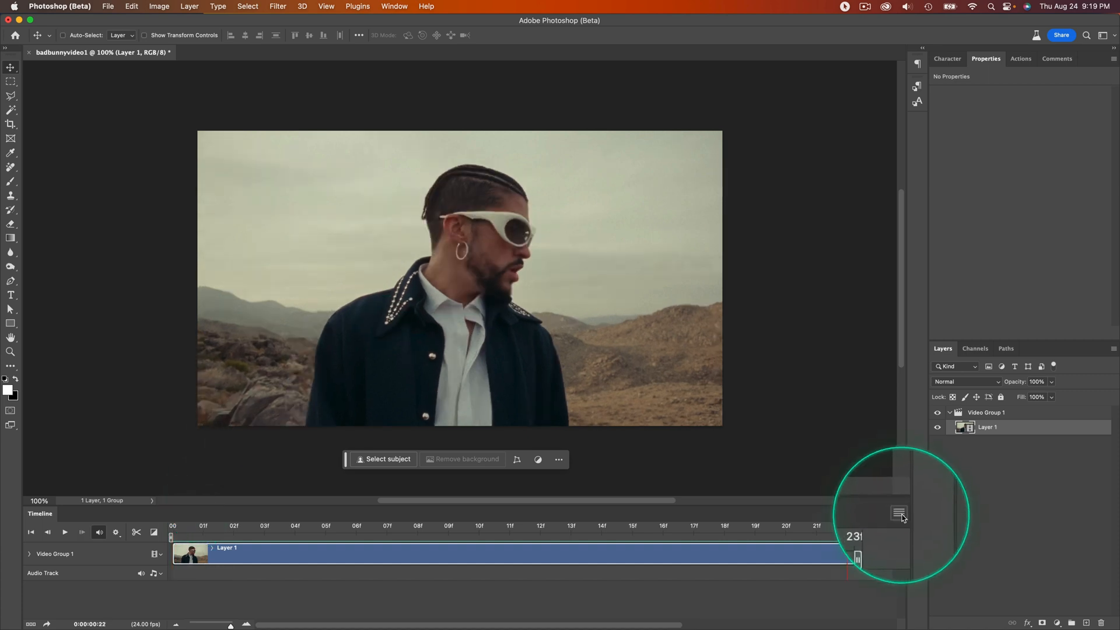
Step: Render the clip as a JPEG image sequence into a new subfolder sequence-new on the Desktop
{"action": "left_click", "coordinate": [899, 513]}
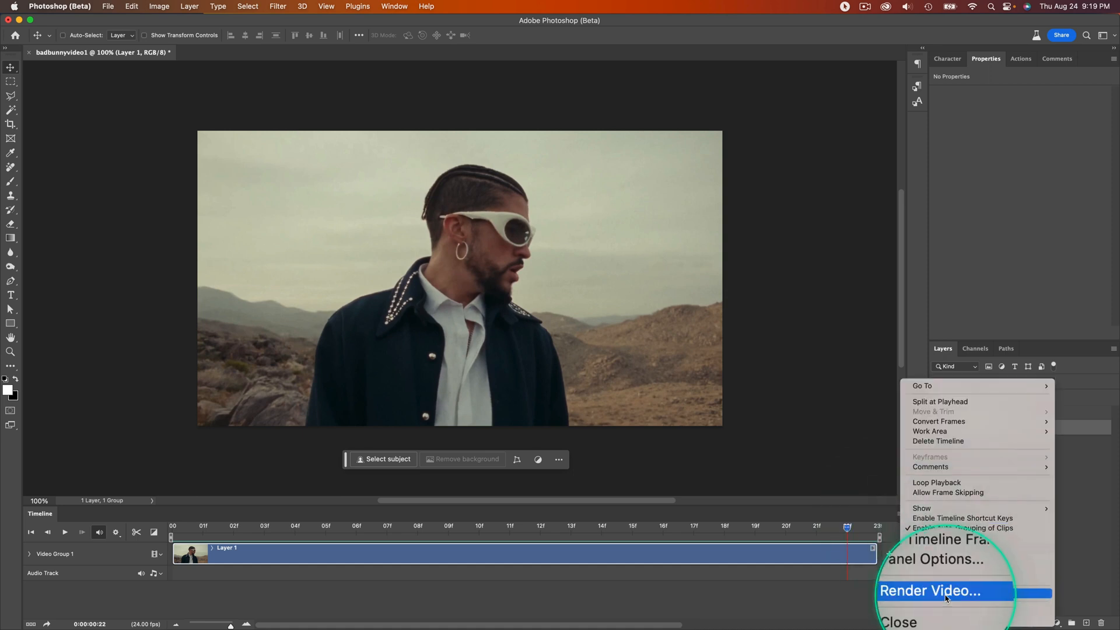
{"action": "left_click", "coordinate": [927, 591]}
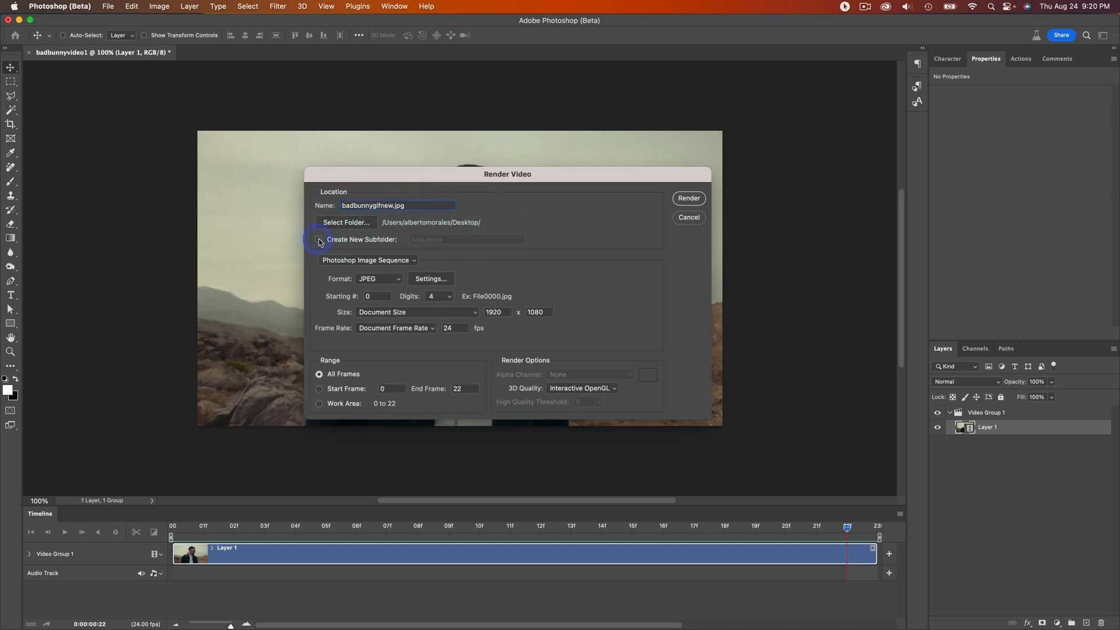
{"action": "left_click", "coordinate": [318, 240]}
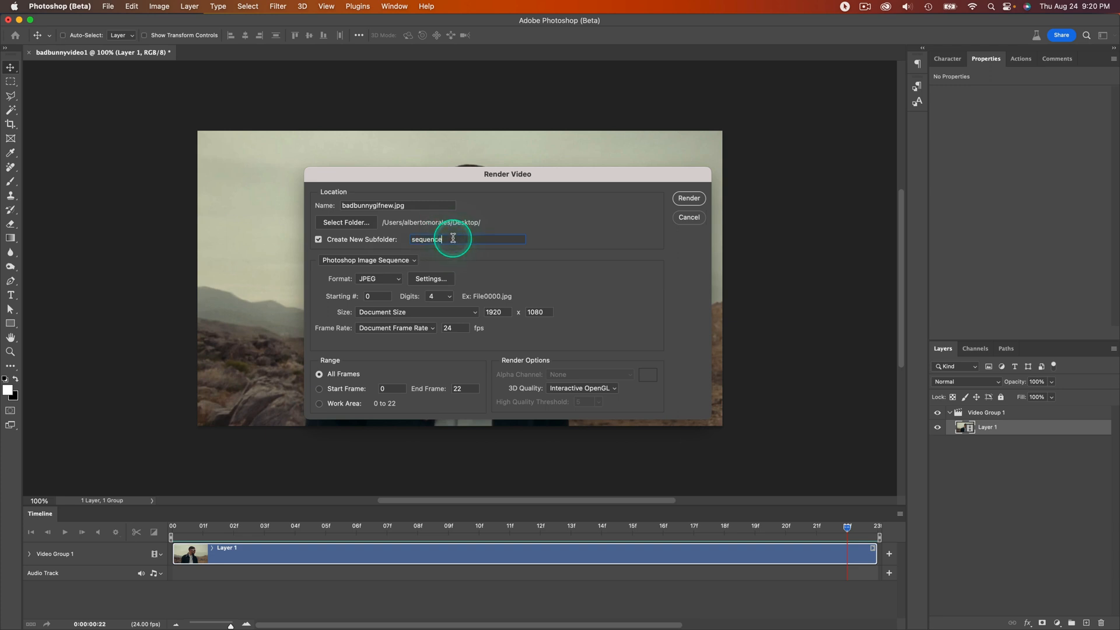
{"action": "type", "text": "new"}
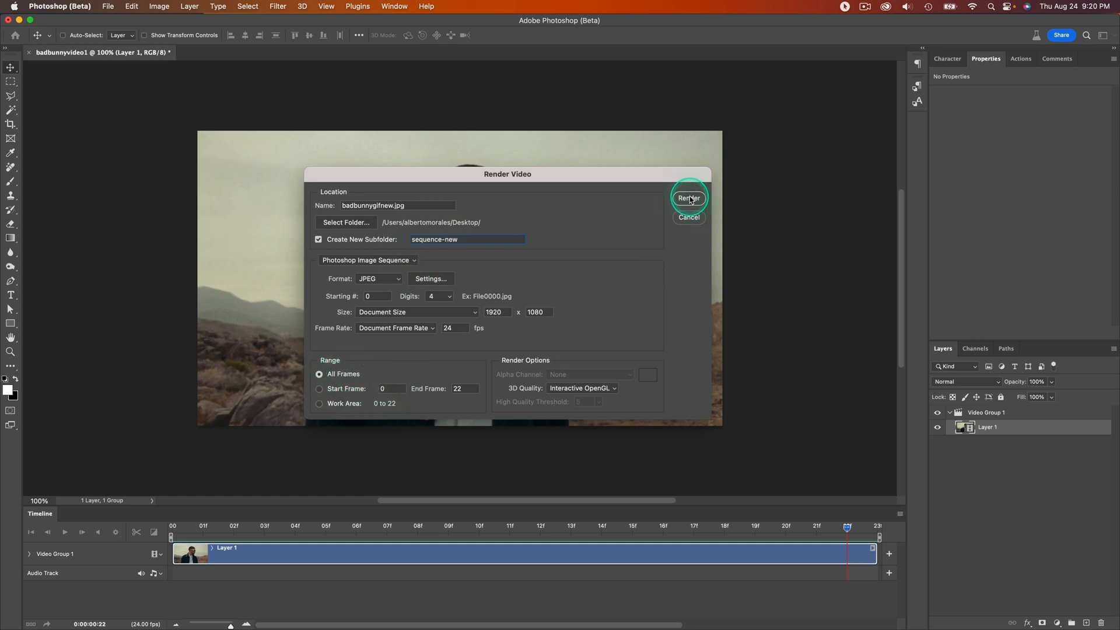
{"action": "left_click", "coordinate": [688, 197]}
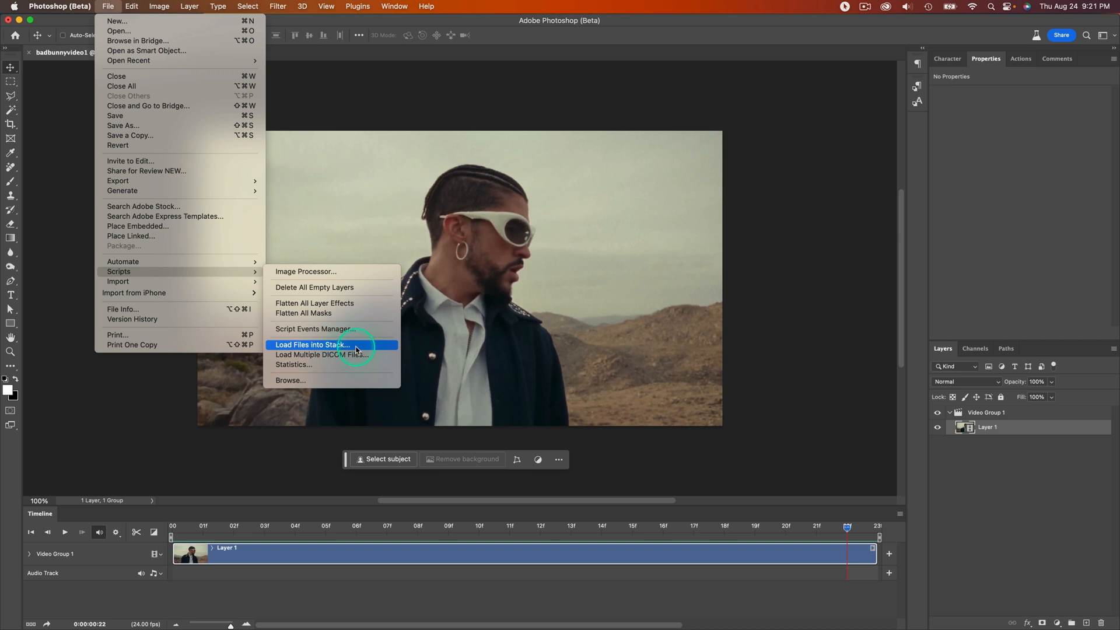
Step: Load the sequence-new folder's frames into a stack of 23 layers in a new document
{"action": "left_click", "coordinate": [311, 345]}
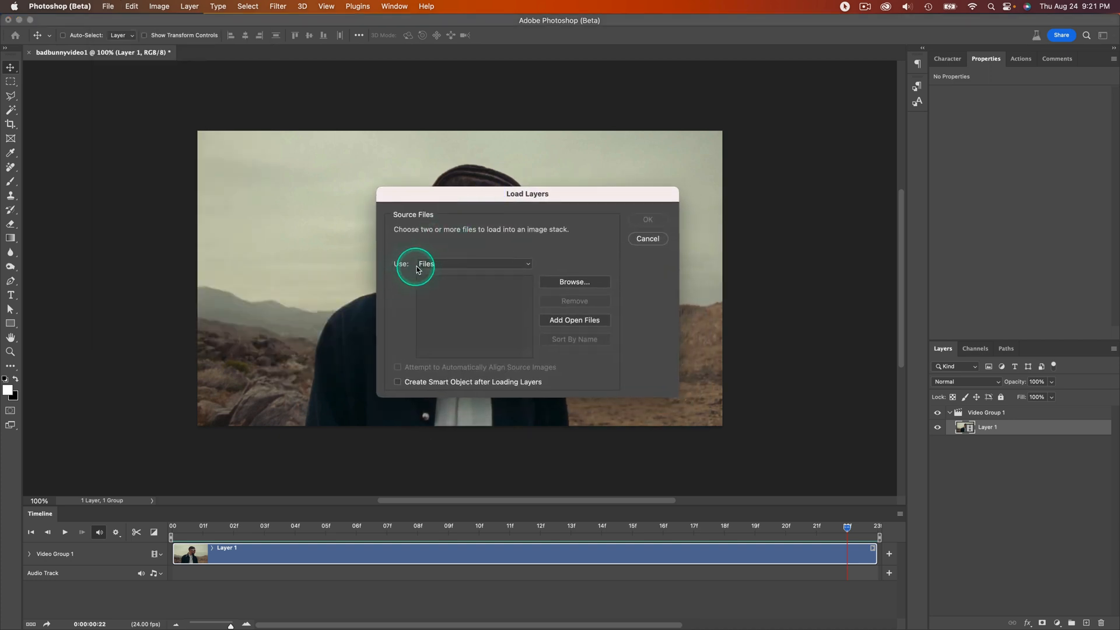
{"action": "left_click", "coordinate": [473, 264]}
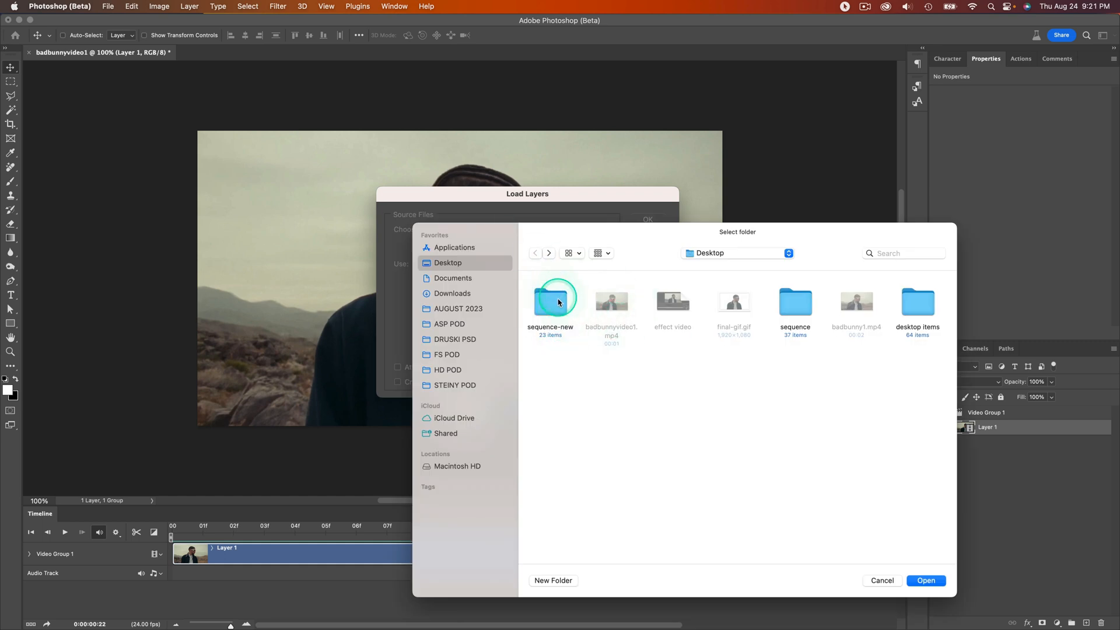
{"action": "left_click", "coordinate": [926, 580]}
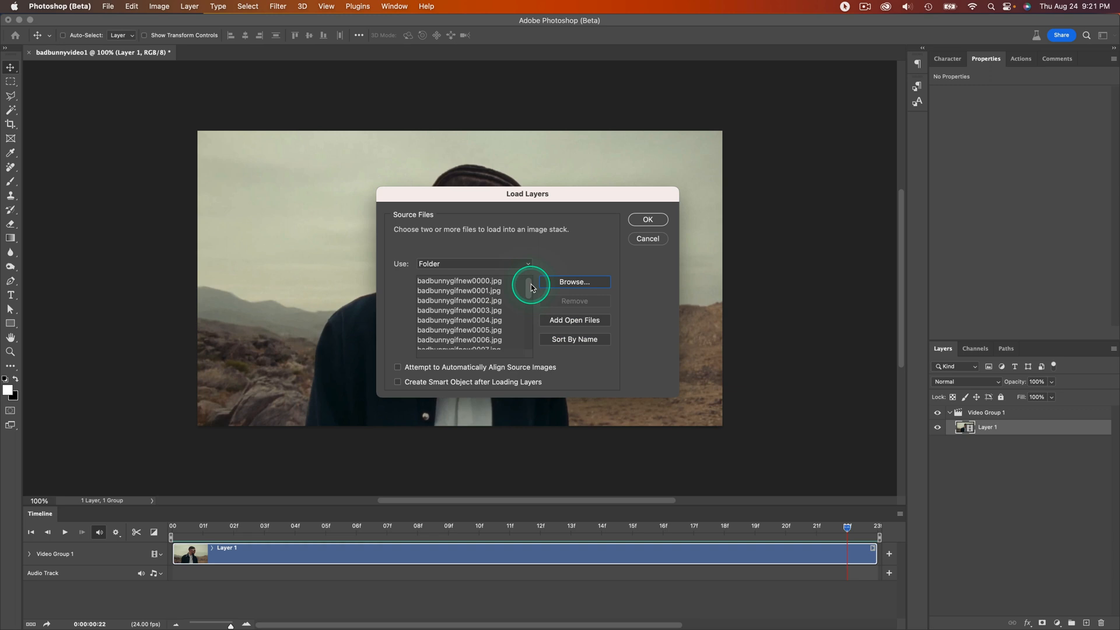
{"action": "scroll", "scroll_direction": "down", "scroll_amount": 3}
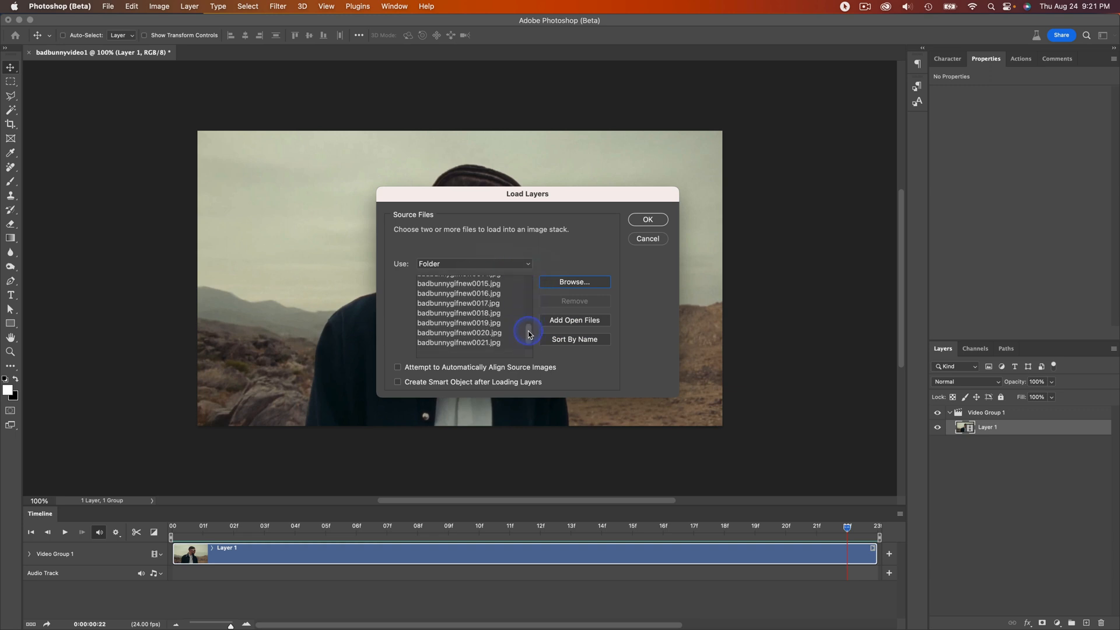
{"action": "left_click", "coordinate": [646, 219]}
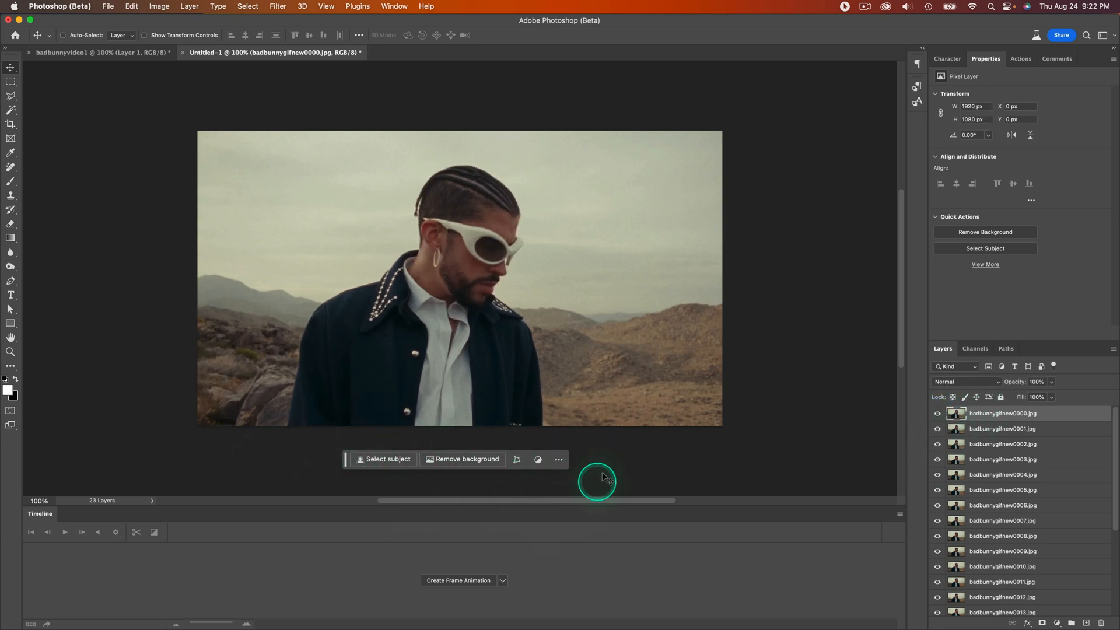
{"action": "mouse_move", "coordinate": [391, 33]}
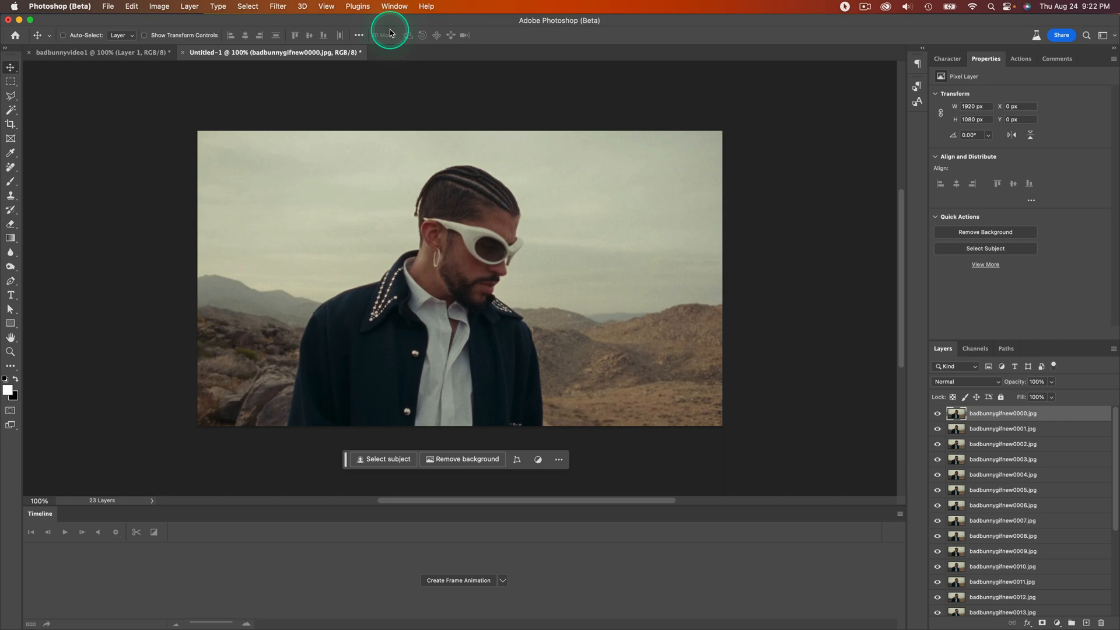
Step: Reset the Contextual Task Bar via the Window menu and move it clear of the canvas
{"action": "left_click", "coordinate": [395, 6]}
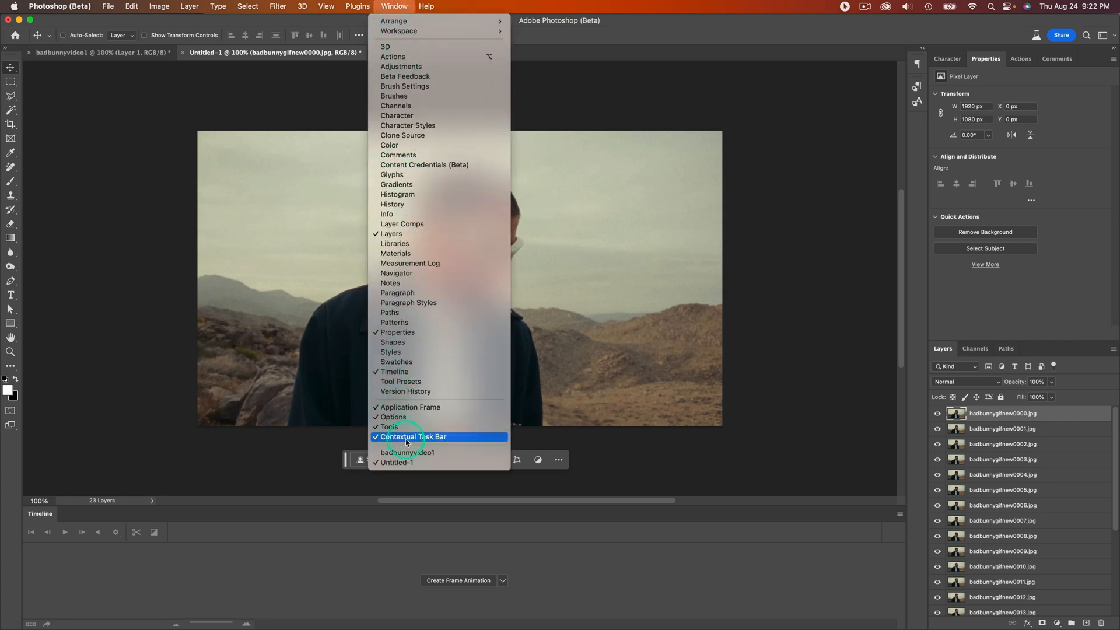
{"action": "left_click", "coordinate": [415, 436]}
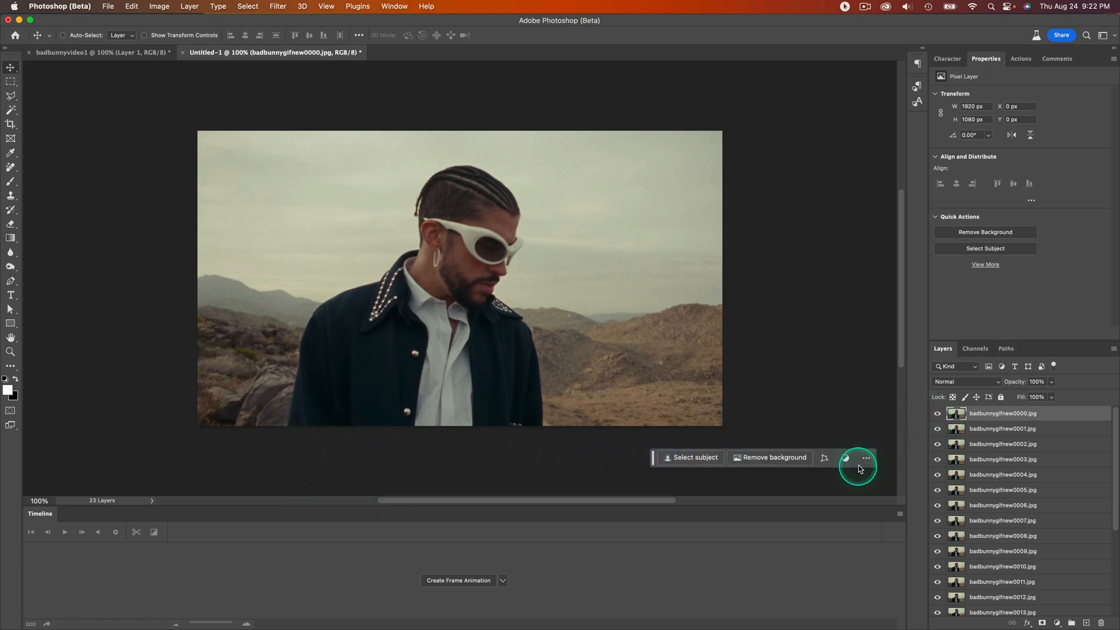
{"action": "left_click", "coordinate": [394, 6]}
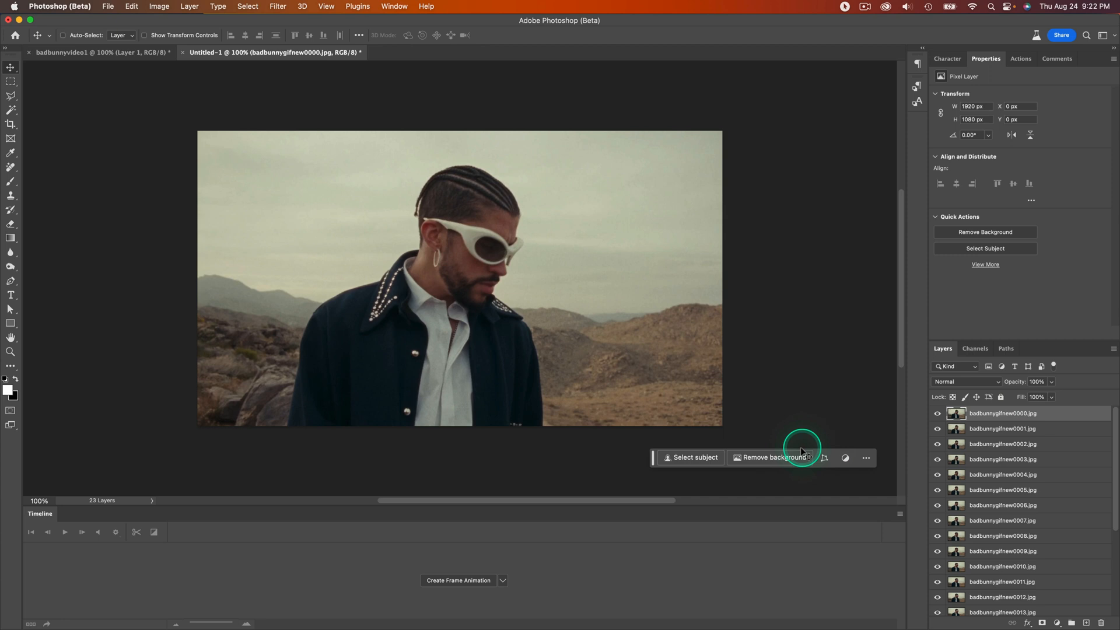
Step: Remove the desert background from each frame layer so only the subject remains on transparency
{"action": "left_click", "coordinate": [774, 458]}
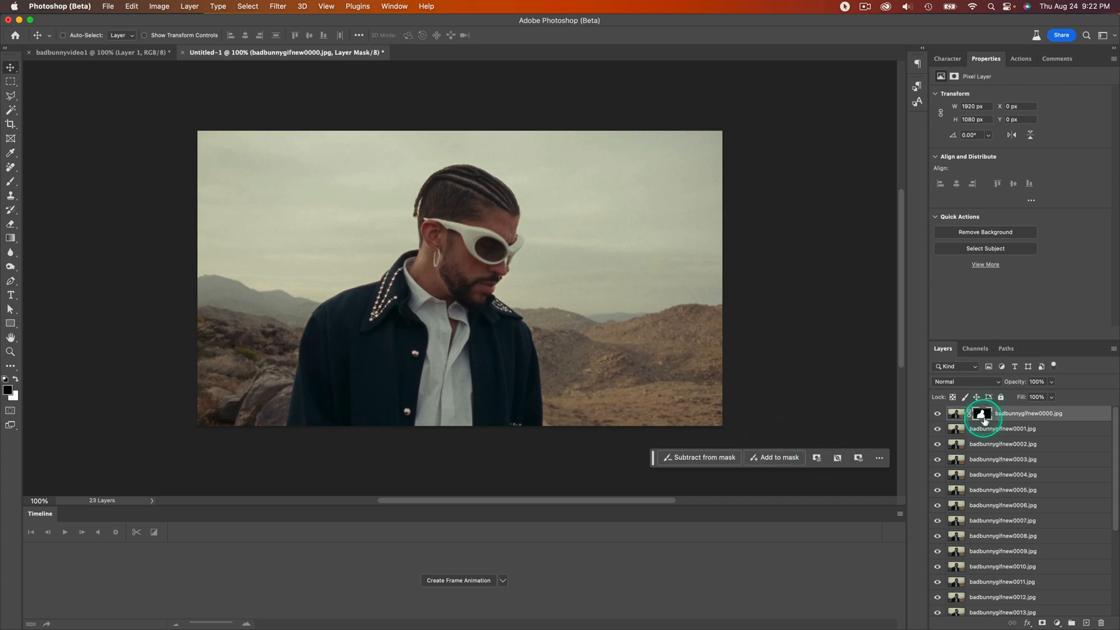
{"action": "left_click", "coordinate": [981, 416]}
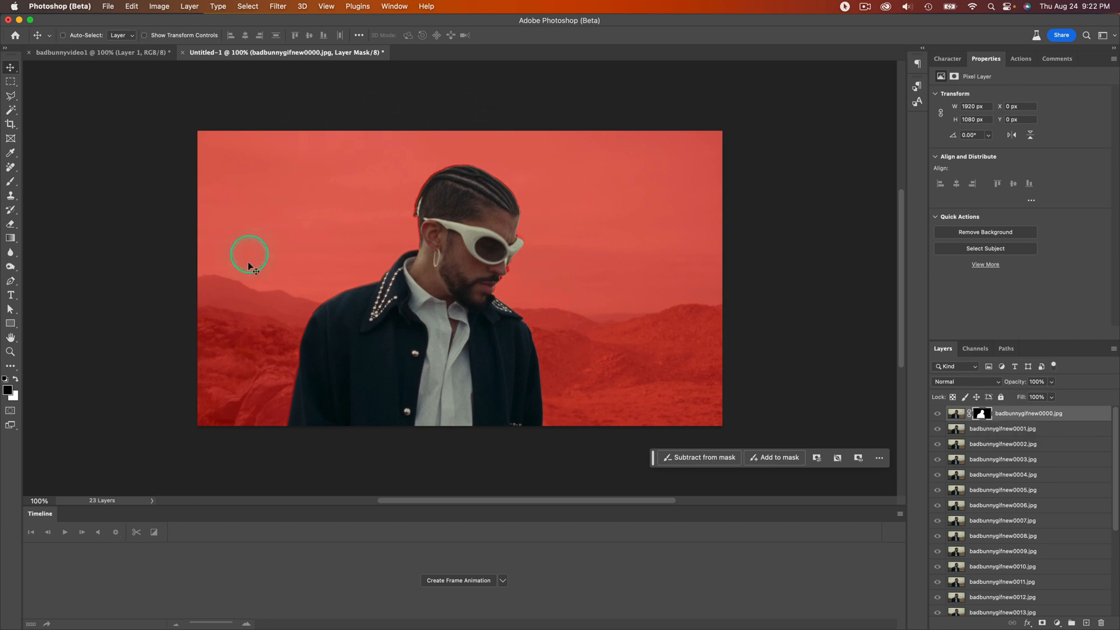
{"action": "mouse_move", "coordinate": [677, 254]}
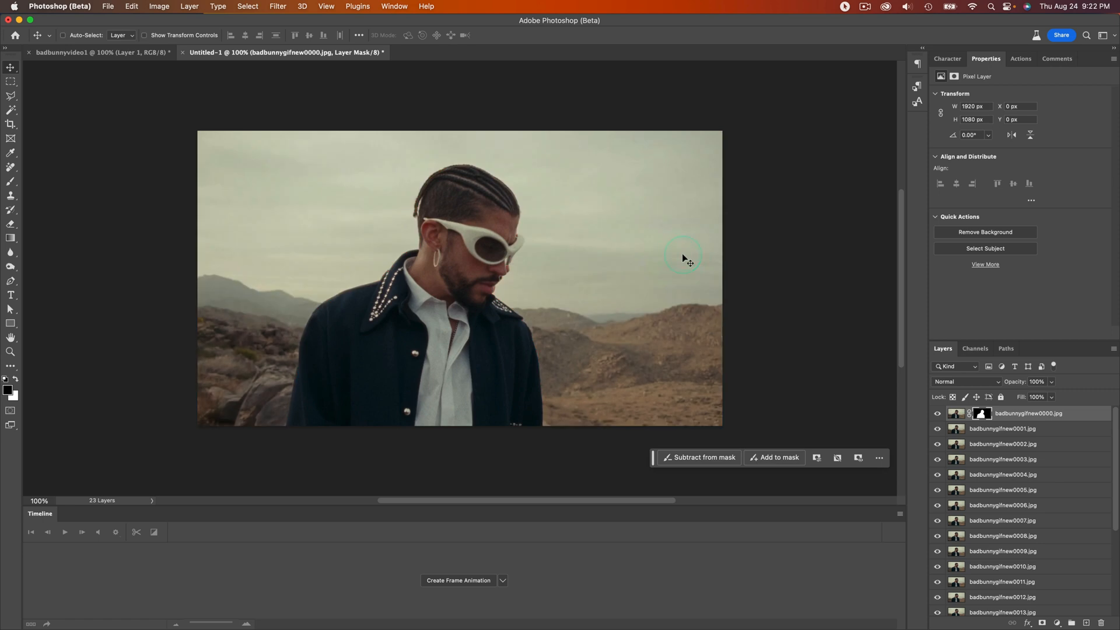
{"action": "left_click", "coordinate": [981, 413]}
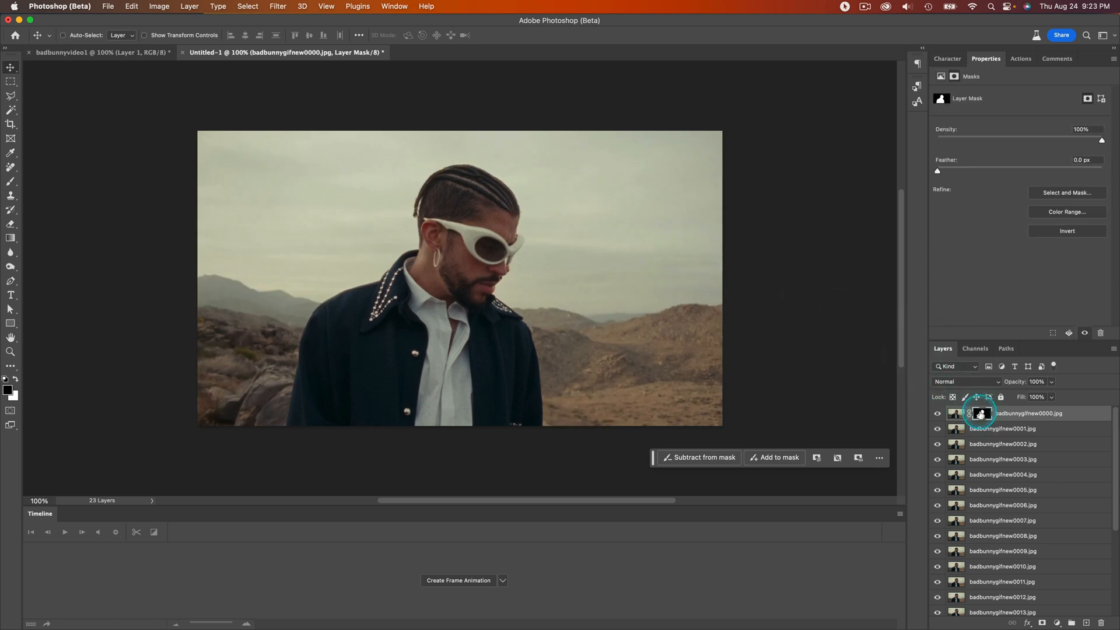
{"action": "left_click", "coordinate": [955, 413]}
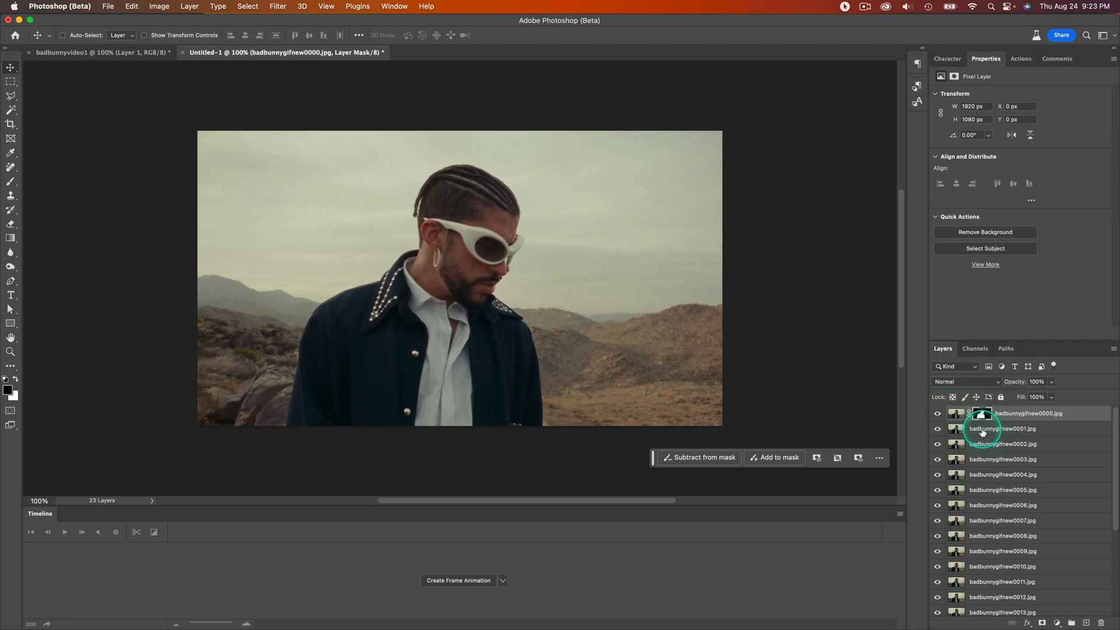
{"action": "left_click", "coordinate": [1003, 428]}
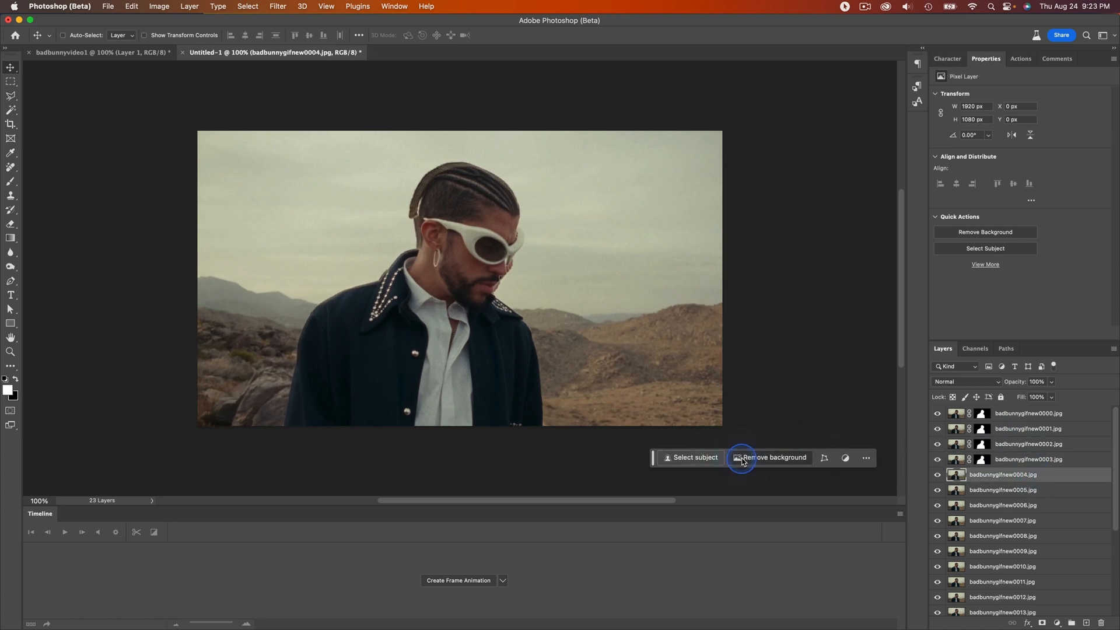
{"action": "left_click", "coordinate": [1003, 489]}
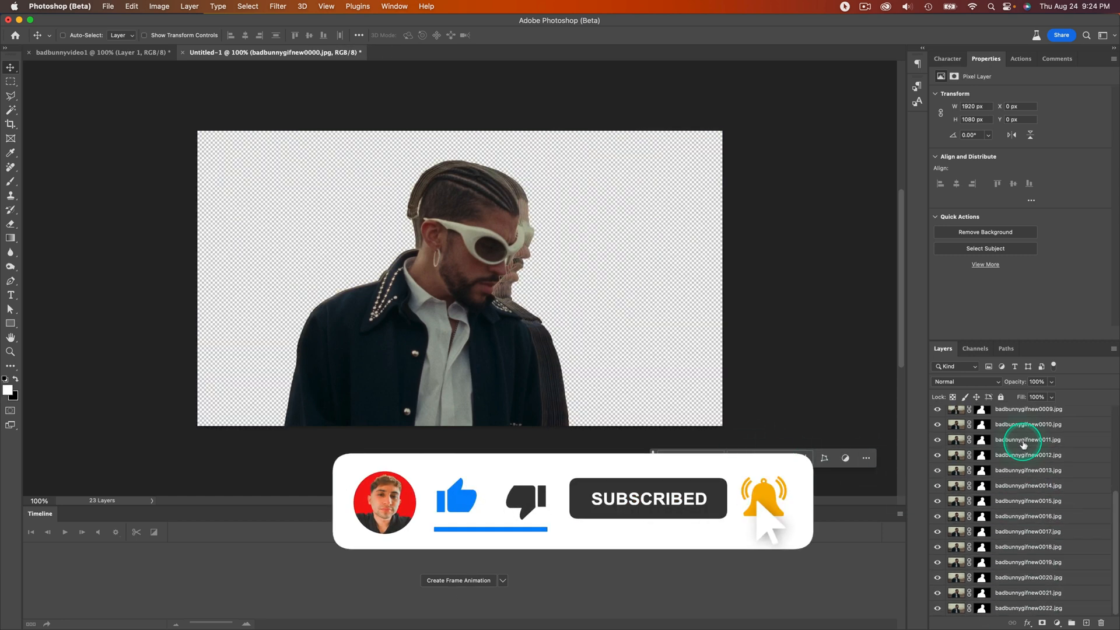
{"action": "scroll", "scroll_direction": "up", "scroll_amount": 3}
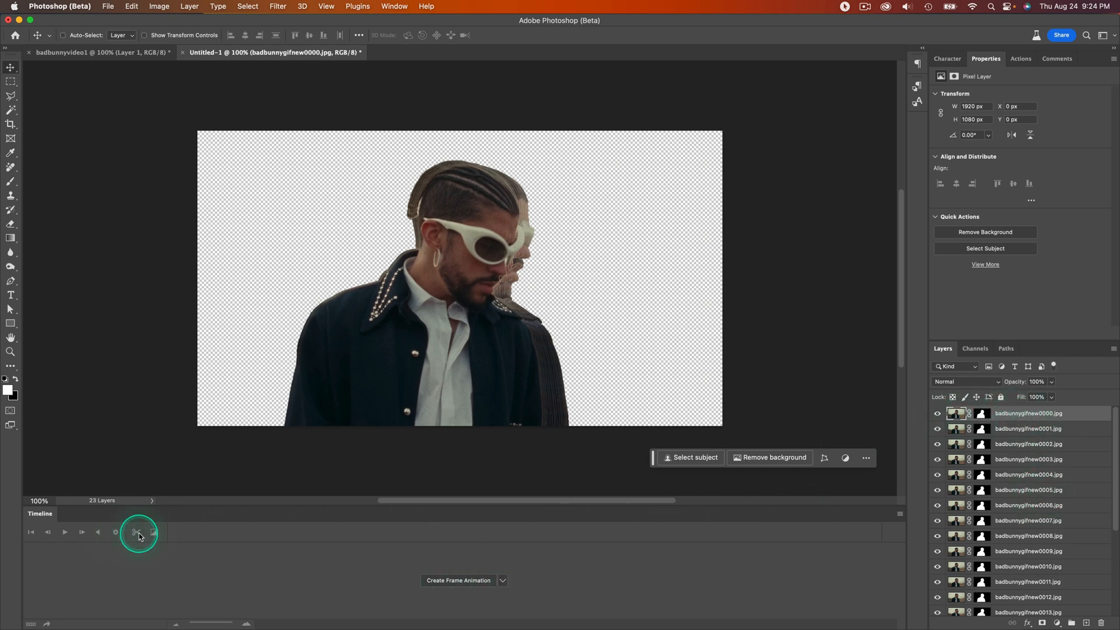
Step: Show the Timeline panel, create a frame animation and set its frame delay to 0 seconds
{"action": "left_click", "coordinate": [394, 7]}
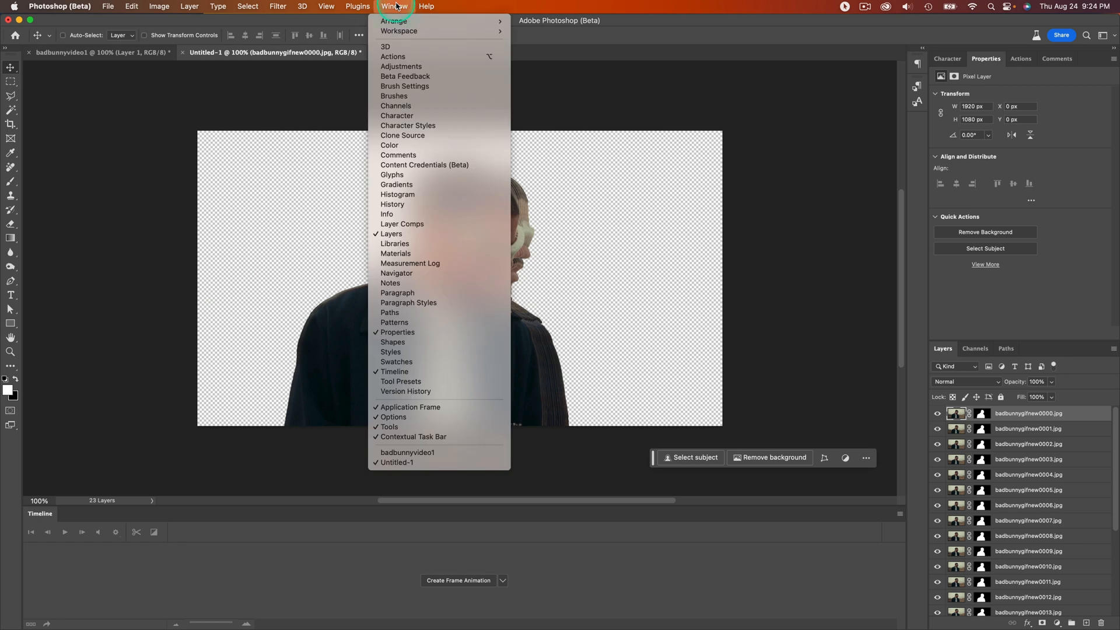
{"action": "mouse_move", "coordinate": [397, 370]}
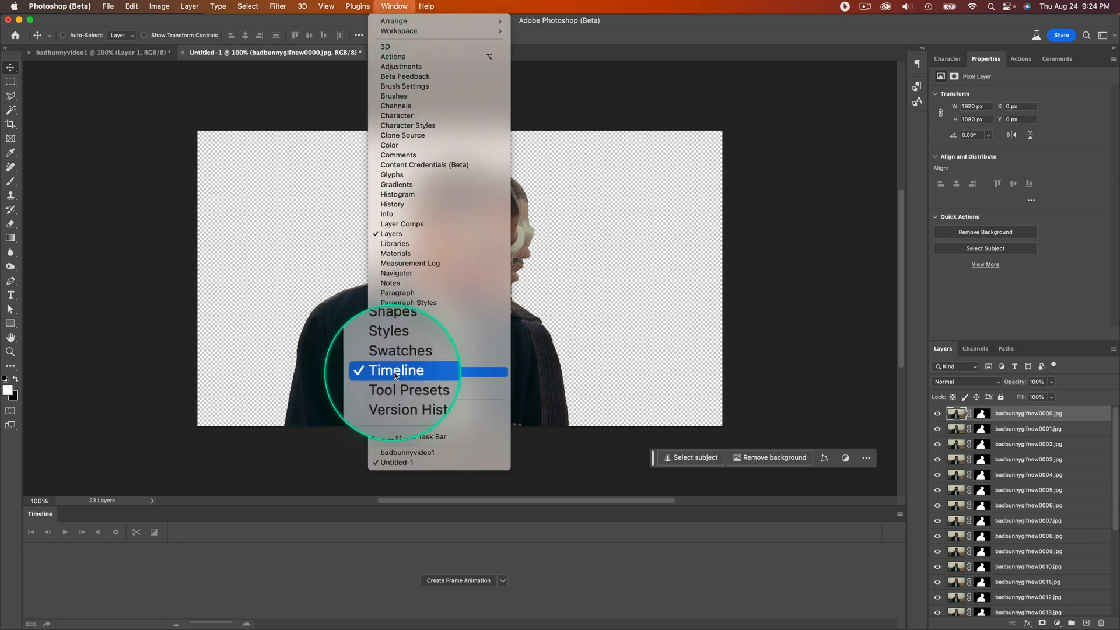
{"action": "left_click", "coordinate": [397, 370]}
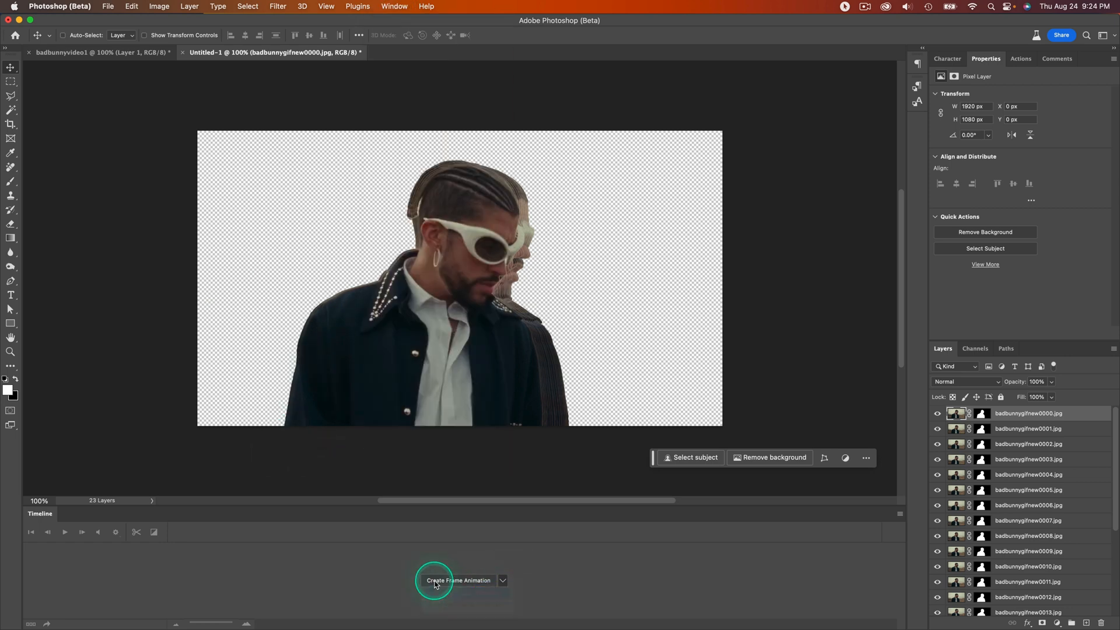
{"action": "left_click", "coordinate": [502, 580]}
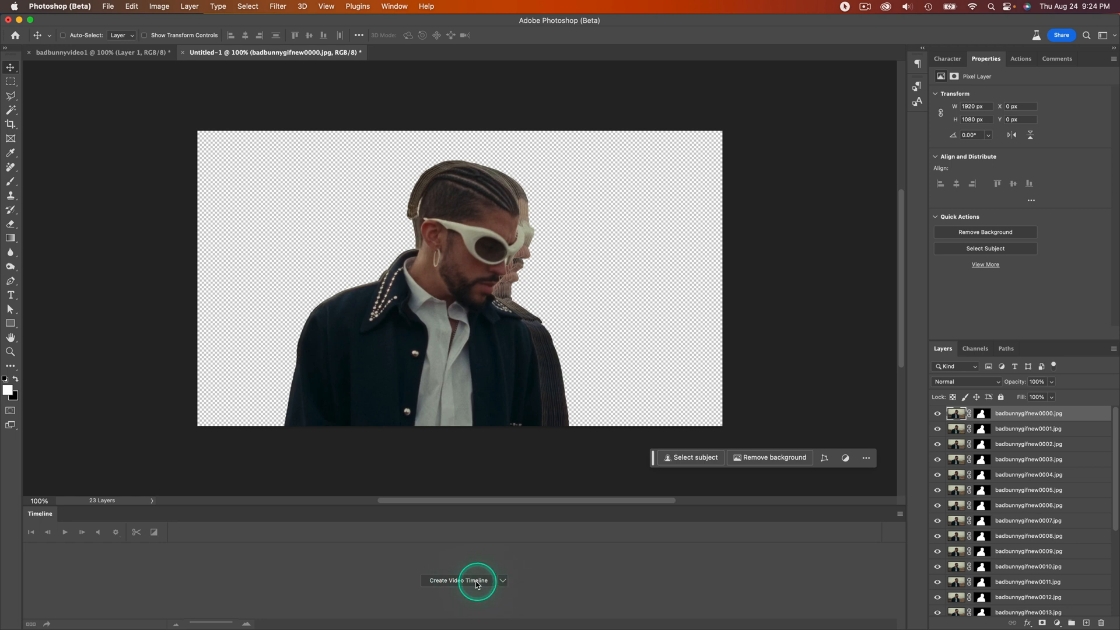
{"action": "left_click", "coordinate": [502, 580]}
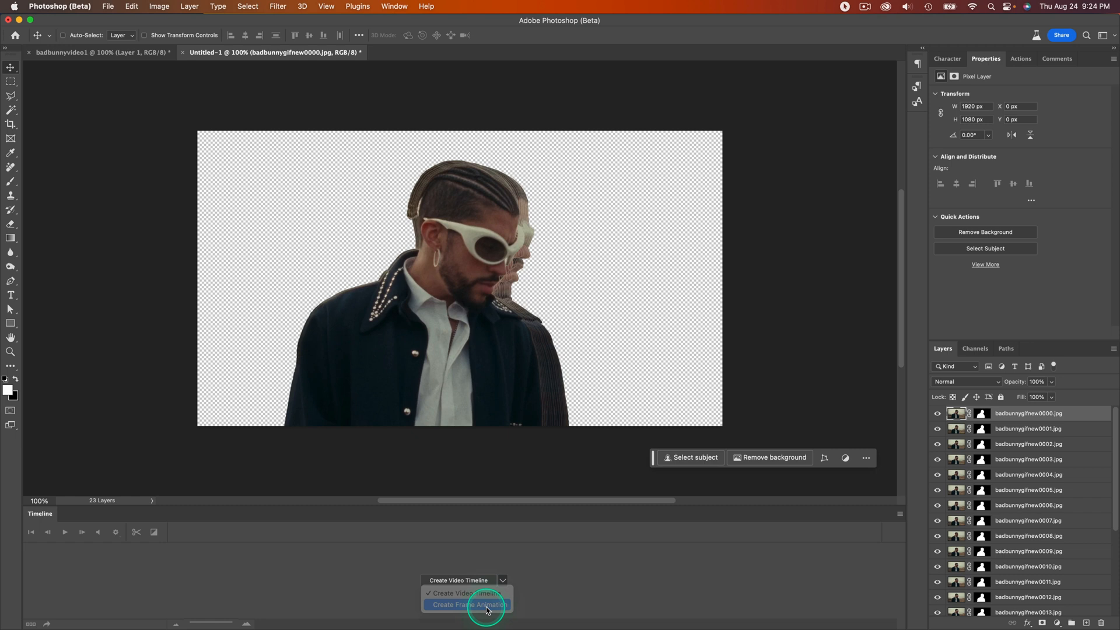
{"action": "left_click", "coordinate": [469, 604]}
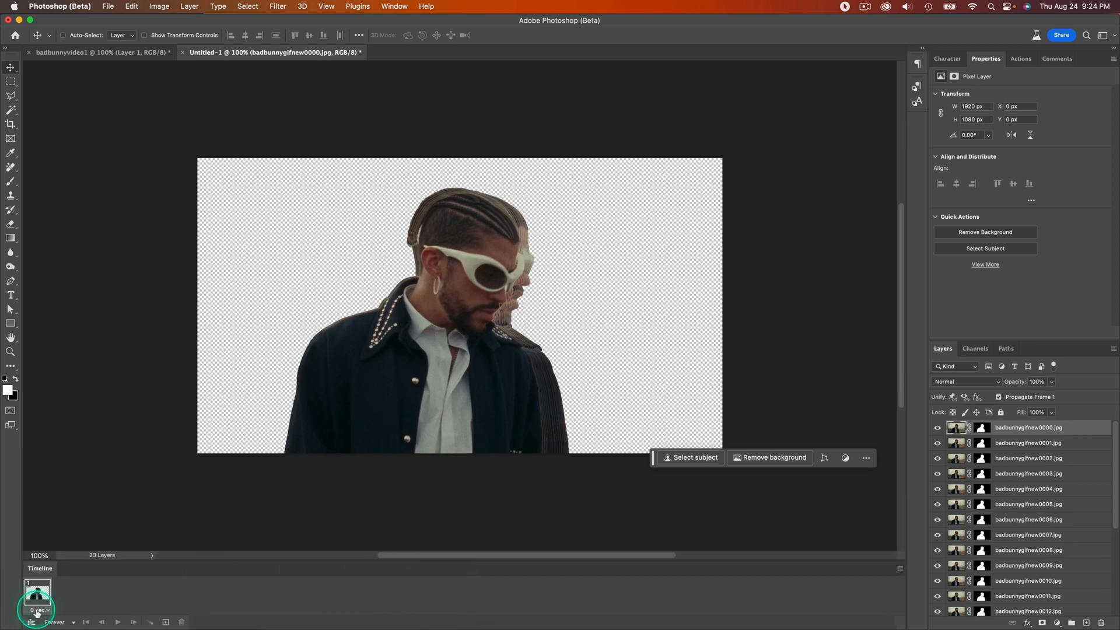
{"action": "left_click", "coordinate": [36, 612]}
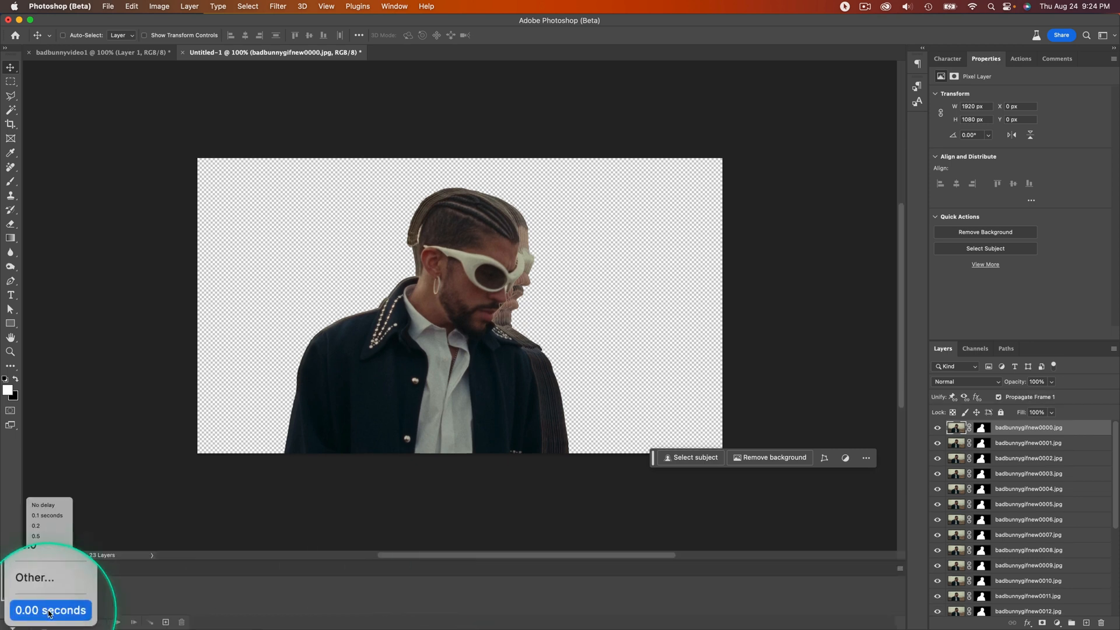
{"action": "left_click", "coordinate": [51, 610]}
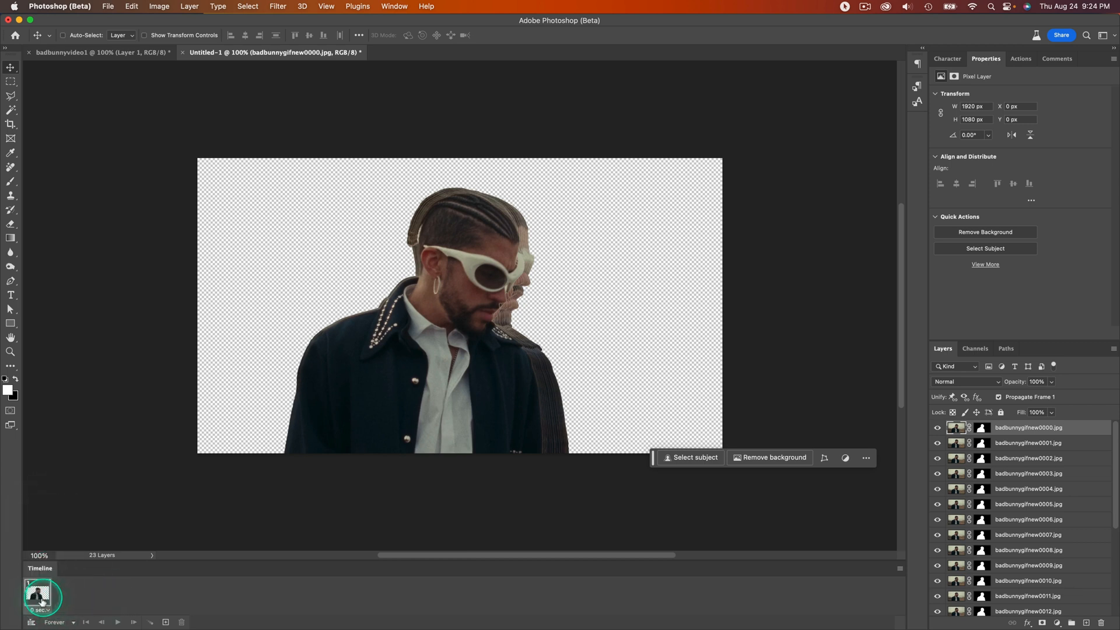
{"action": "mouse_move", "coordinate": [887, 599]}
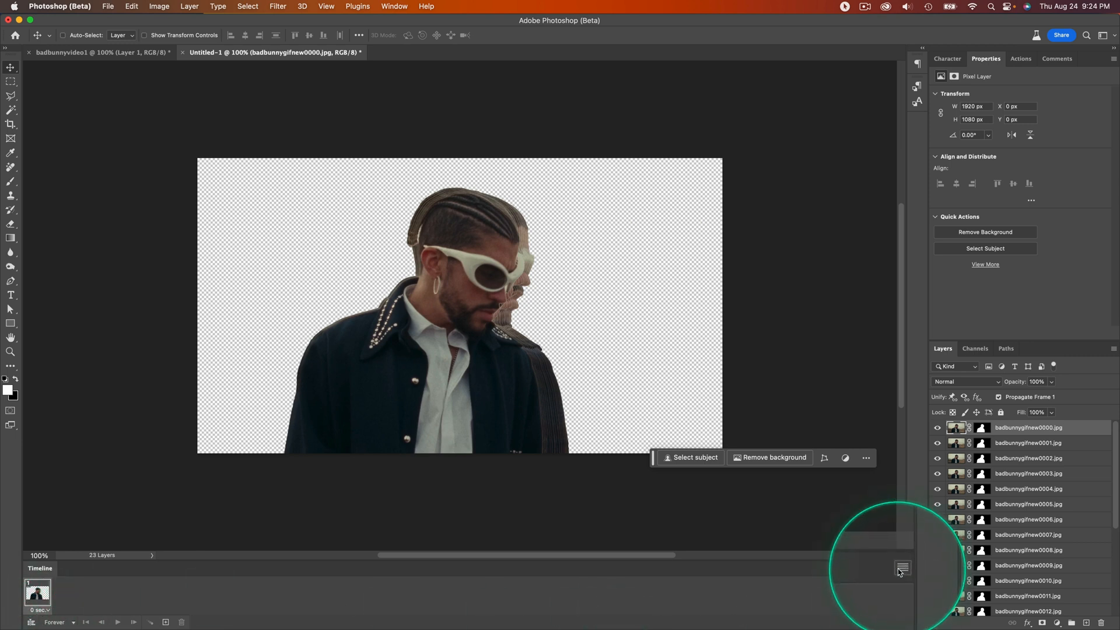
{"action": "left_click", "coordinate": [902, 569]}
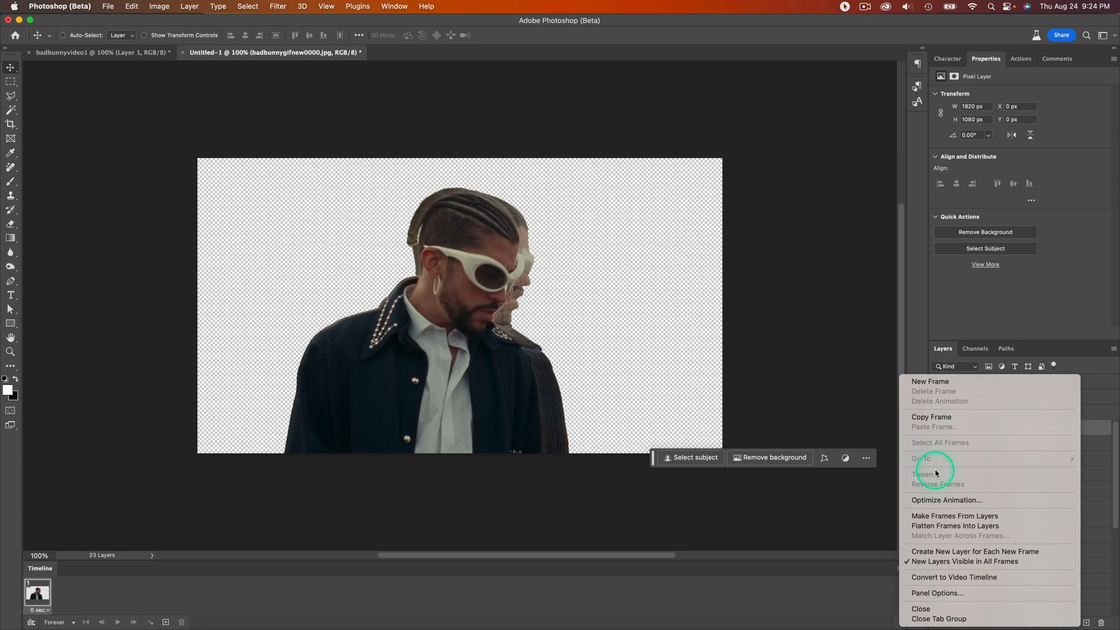
{"action": "mouse_move", "coordinate": [954, 516]}
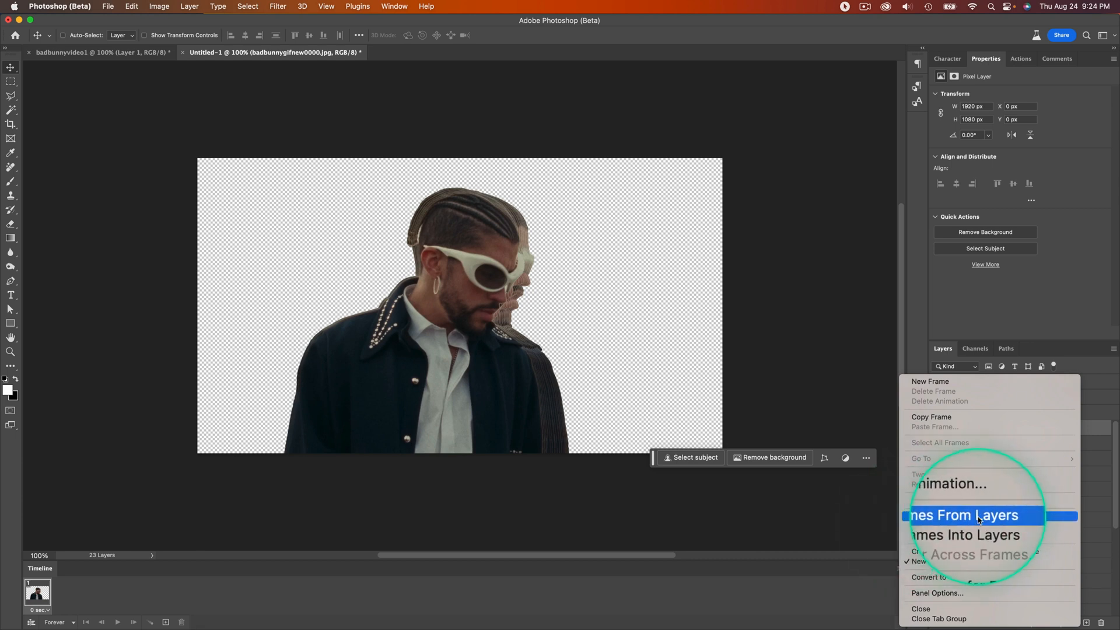
{"action": "left_click", "coordinate": [964, 515]}
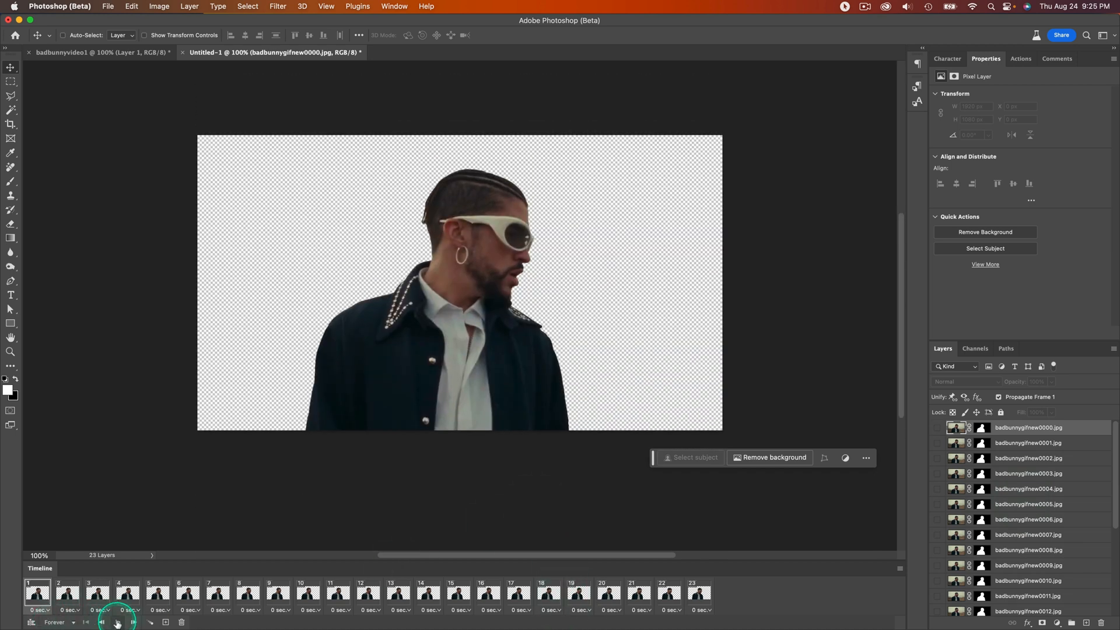
{"action": "left_click", "coordinate": [102, 623]}
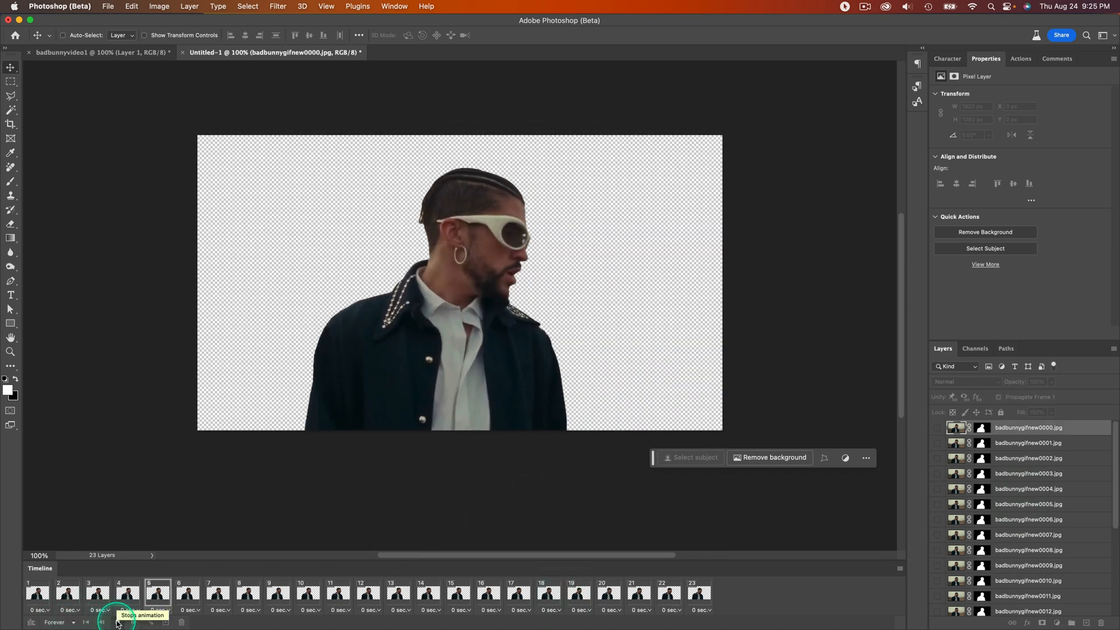
{"action": "left_click", "coordinate": [102, 623]}
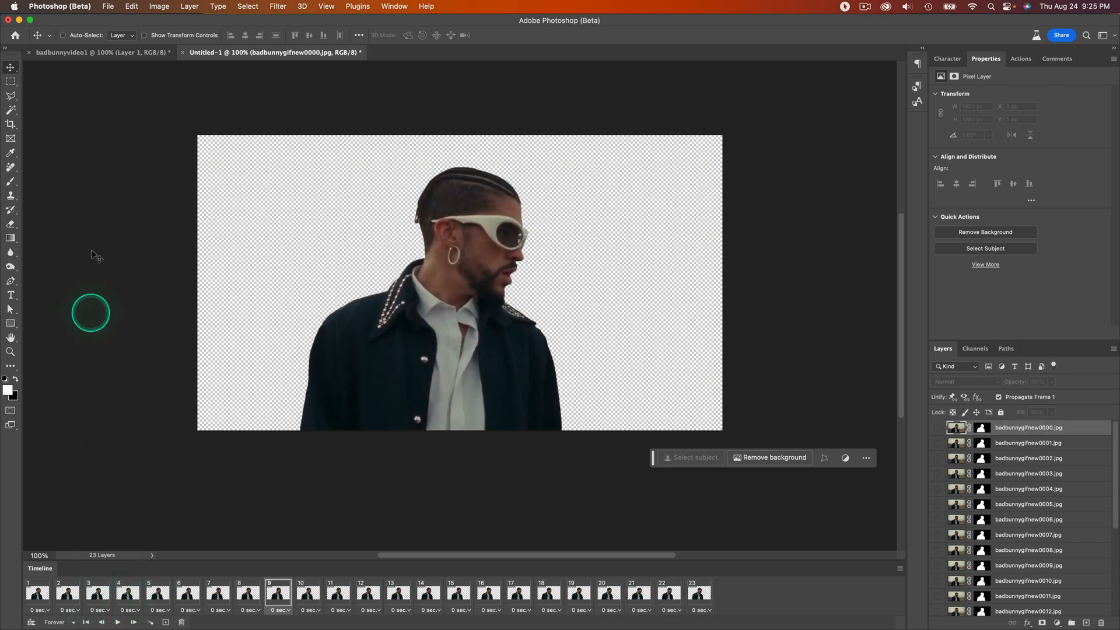
Step: Save for Web as a GIF with diffusion transparency dither, named newbadbunny.gif on the Desktop
{"action": "left_click", "coordinate": [108, 6]}
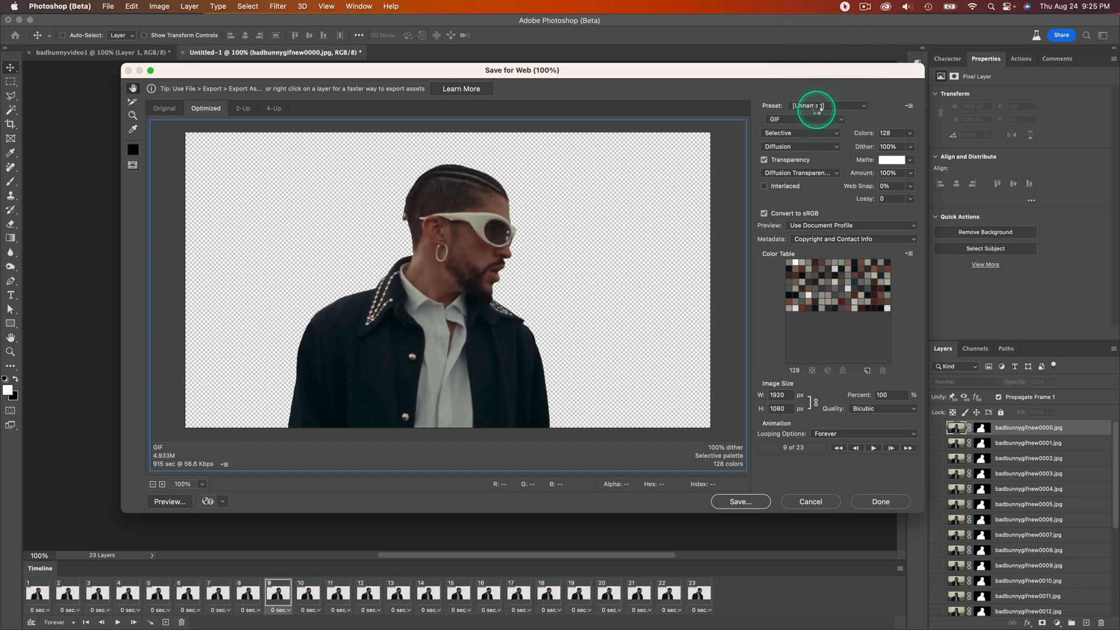
{"action": "left_click", "coordinate": [806, 118]}
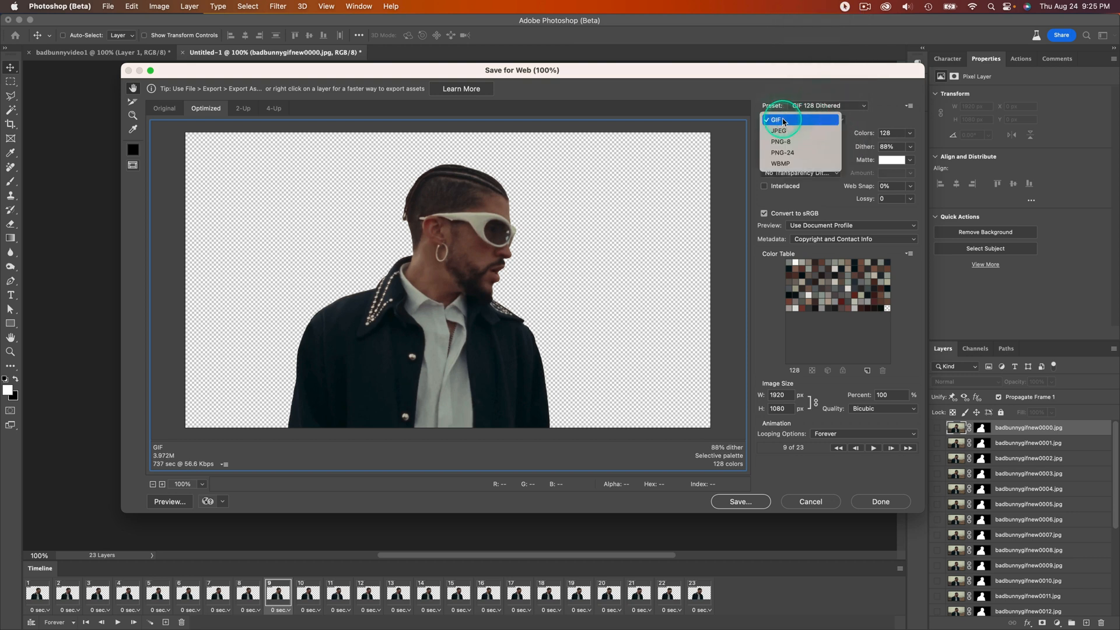
{"action": "left_click", "coordinate": [778, 119]}
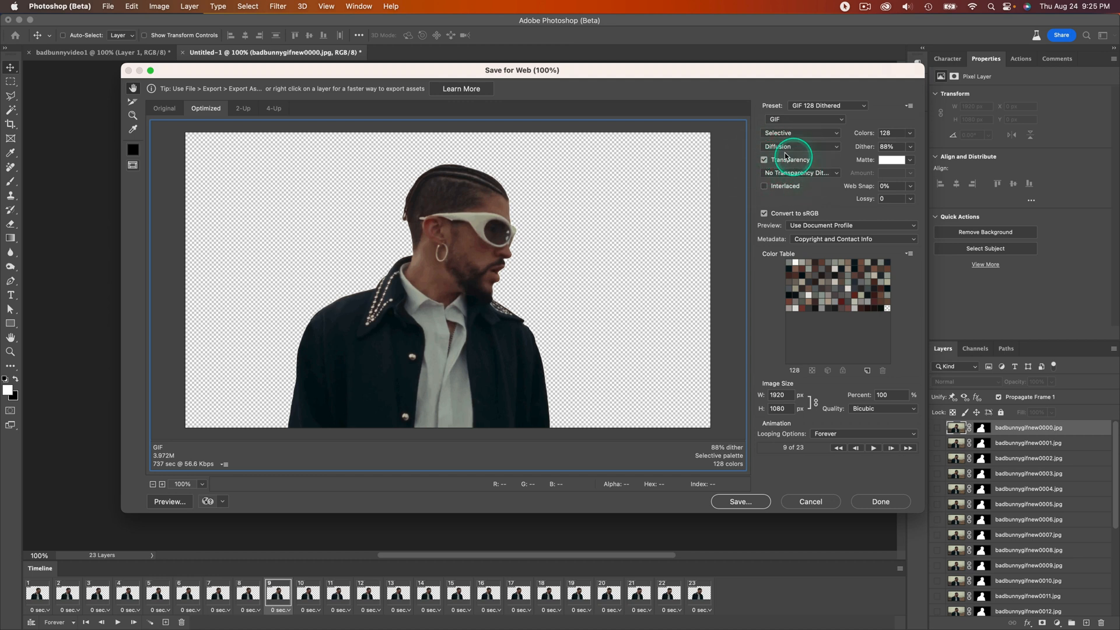
{"action": "left_click", "coordinate": [801, 173]}
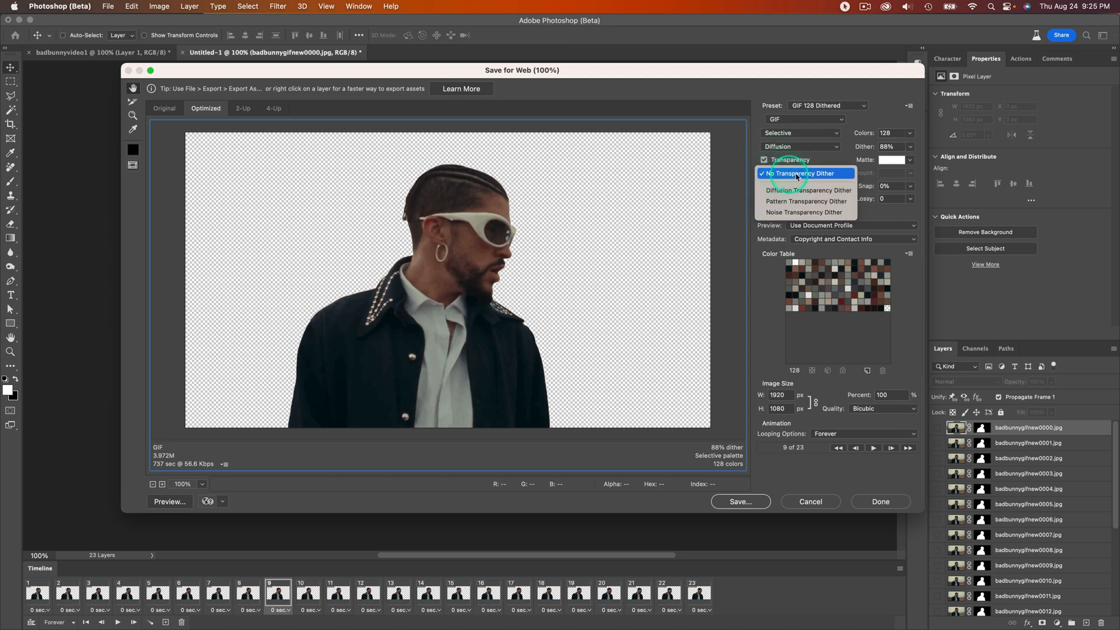
{"action": "mouse_move", "coordinate": [812, 178]}
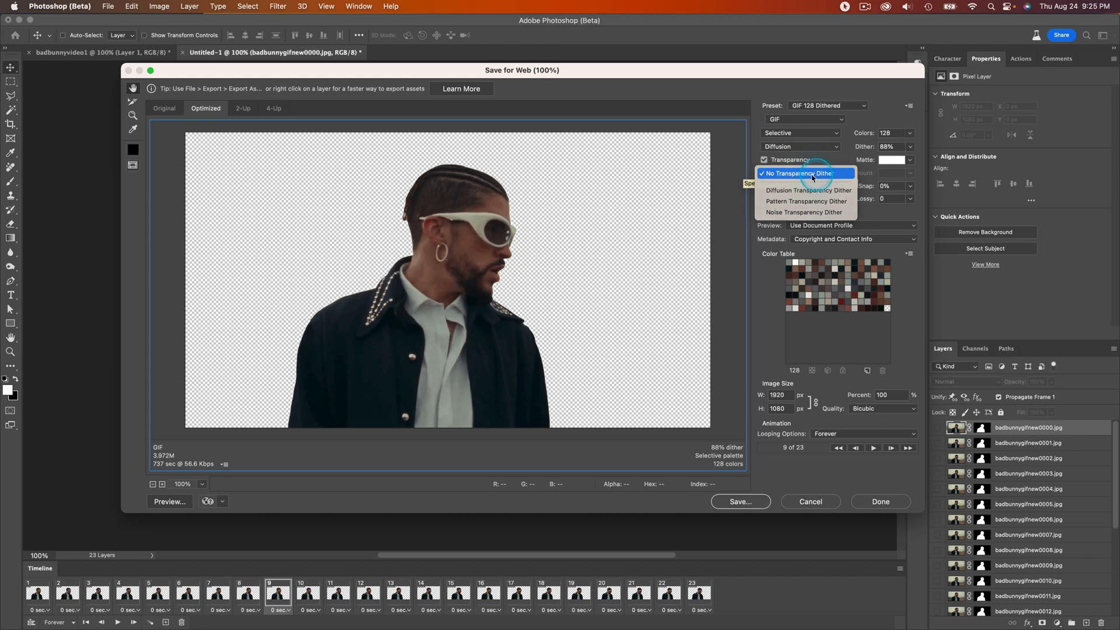
{"action": "left_click", "coordinate": [808, 190]}
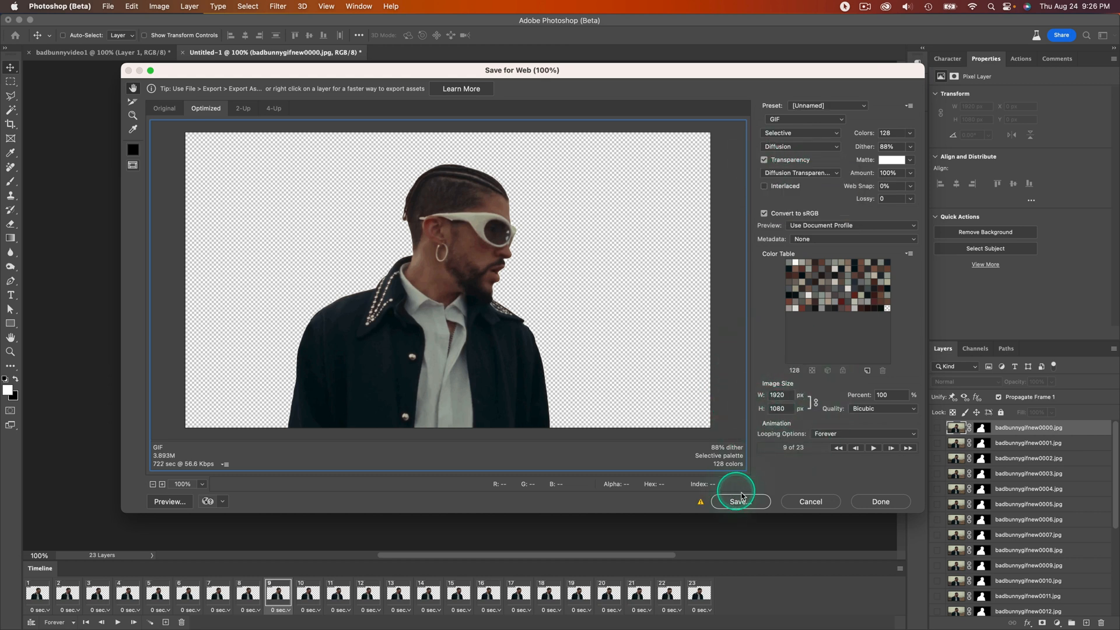
{"action": "left_click", "coordinate": [740, 502]}
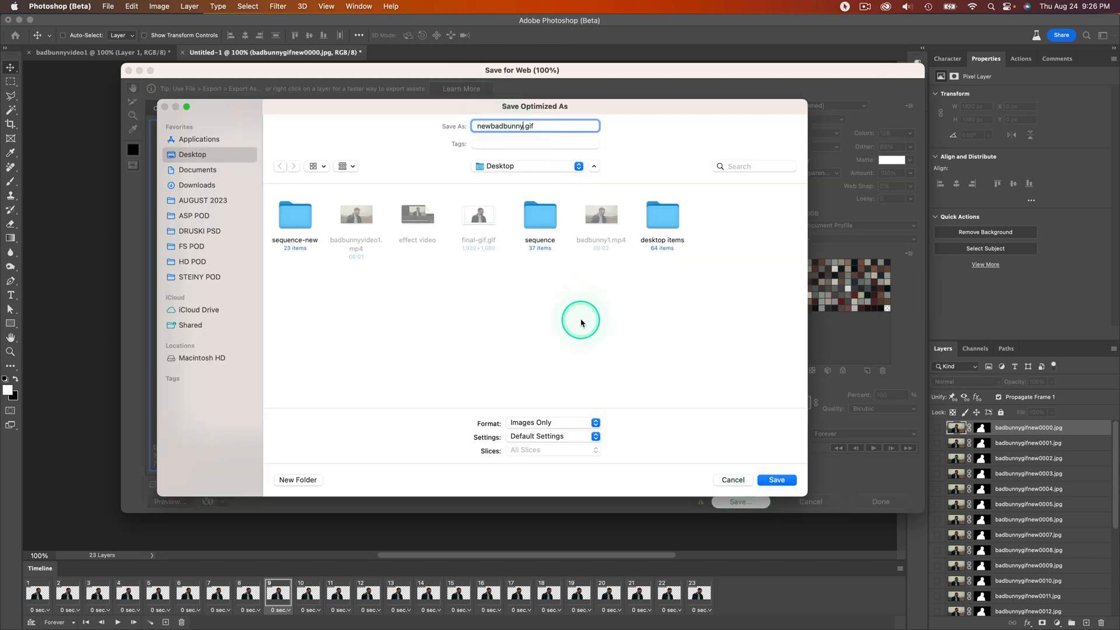
{"action": "left_click", "coordinate": [776, 480]}
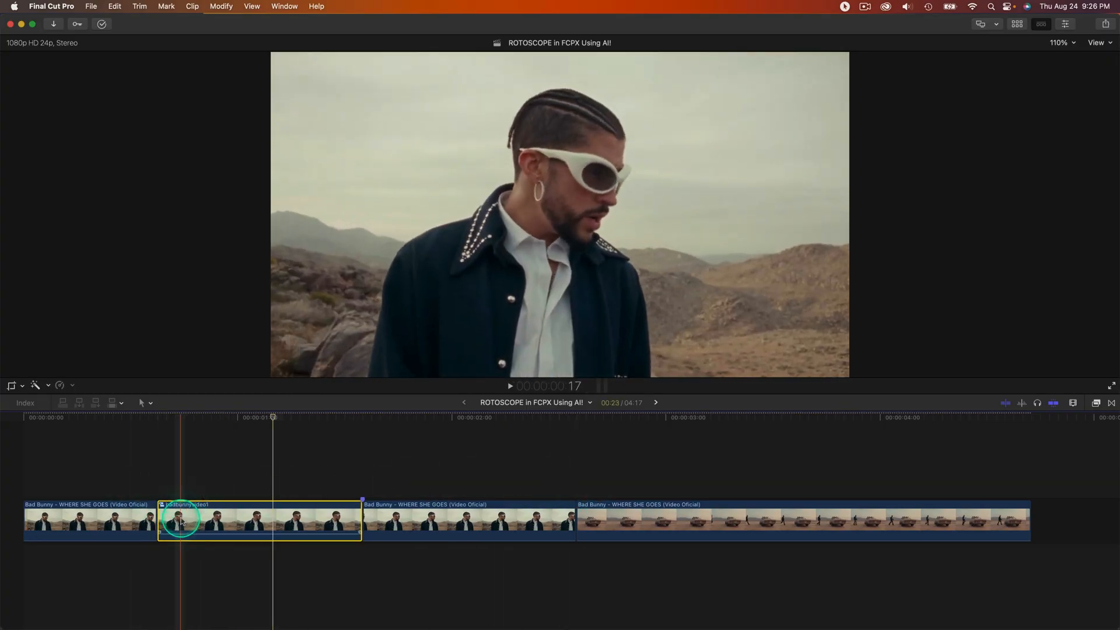
Step: Import newbadbunny.gif from the Desktop via File > Import > Media and Import Selected
{"action": "left_click", "coordinate": [91, 7]}
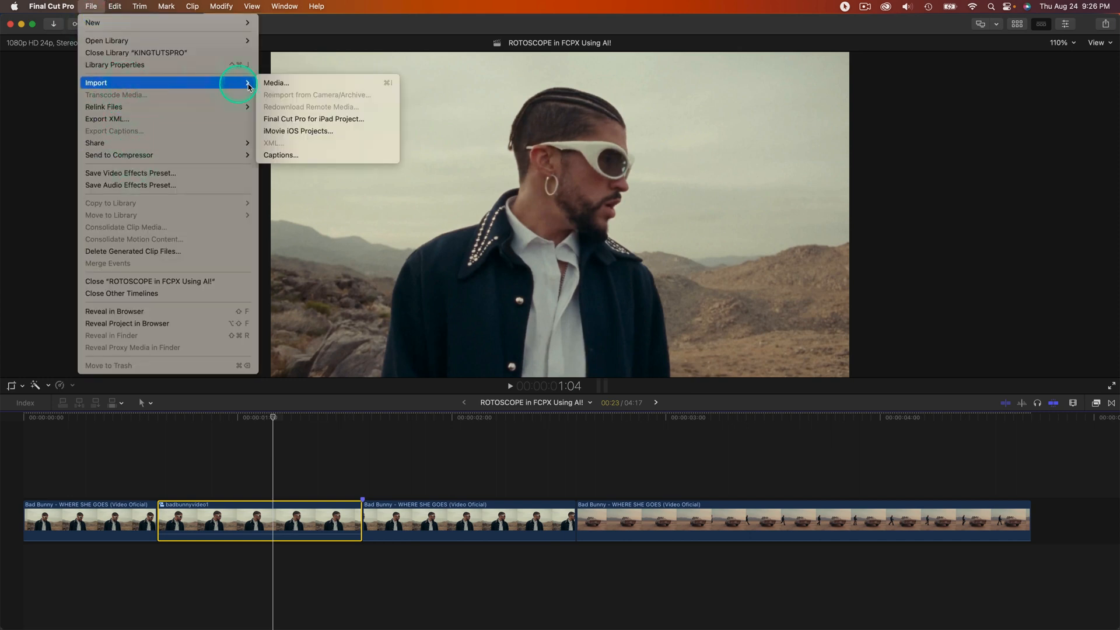
{"action": "left_click", "coordinate": [277, 83]}
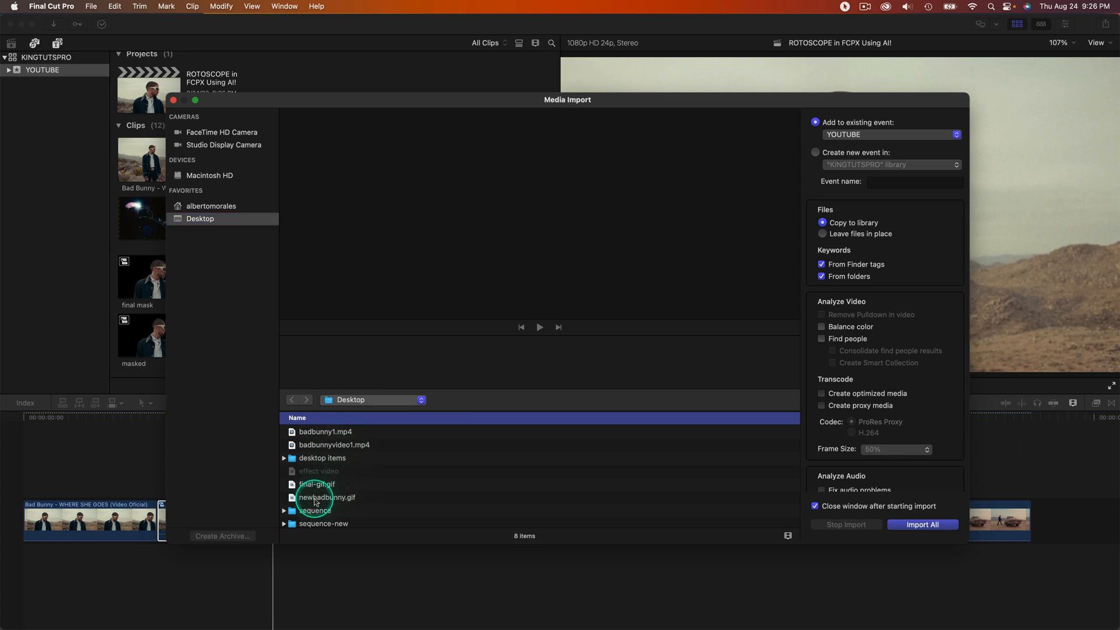
{"action": "left_click", "coordinate": [328, 498]}
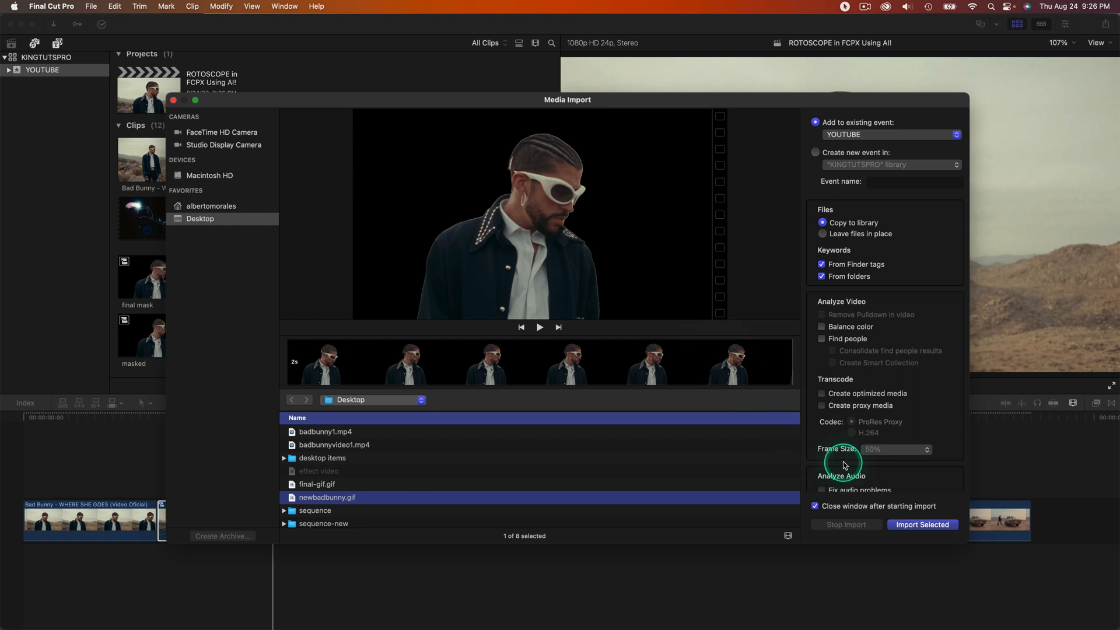
{"action": "left_click", "coordinate": [923, 525]}
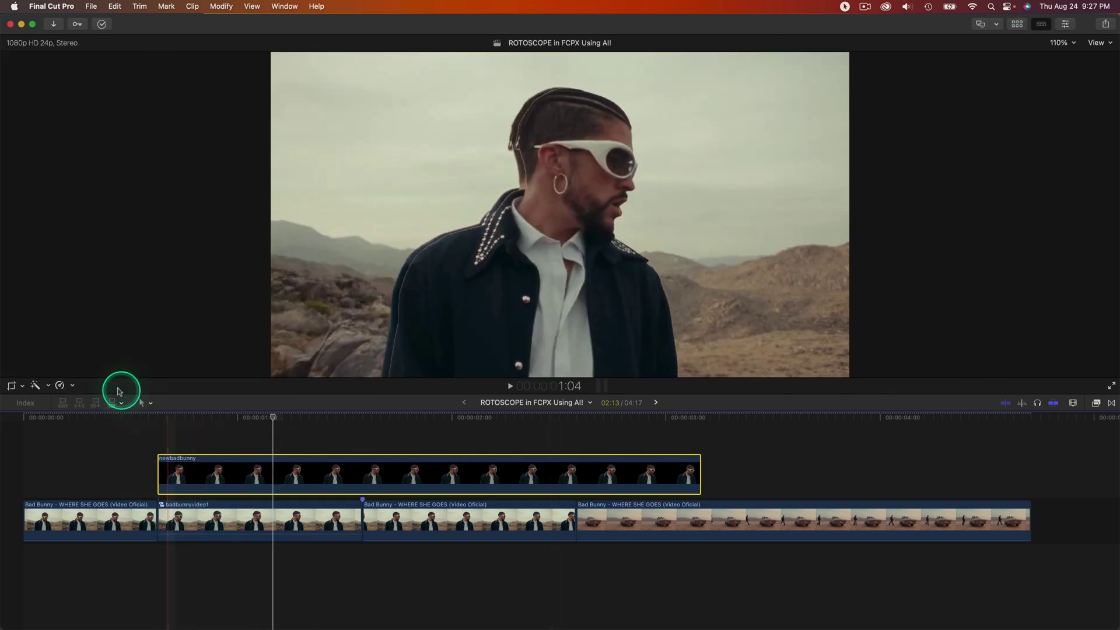
Step: Set the newbadbunny GIF clip to Reverse Clip from the Retime menu
{"action": "left_click", "coordinate": [54, 385]}
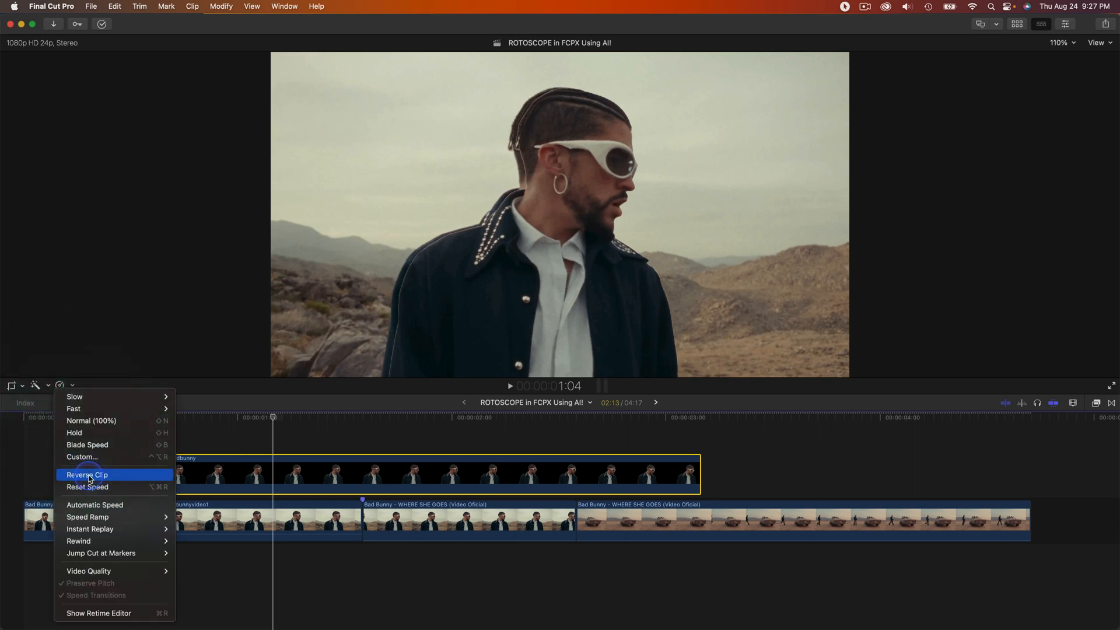
{"action": "left_click", "coordinate": [86, 475]}
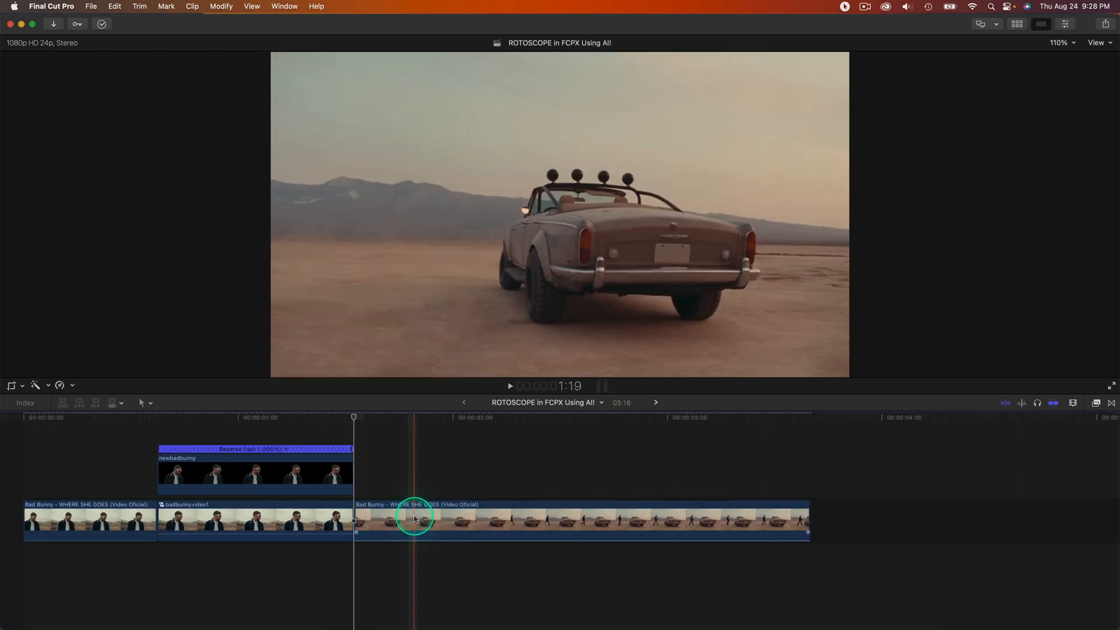
Step: Show the Video inspector for the reversed GIF, then select badbunnyvideo1 to duplicate beneath it
{"action": "left_click", "coordinate": [291, 469]}
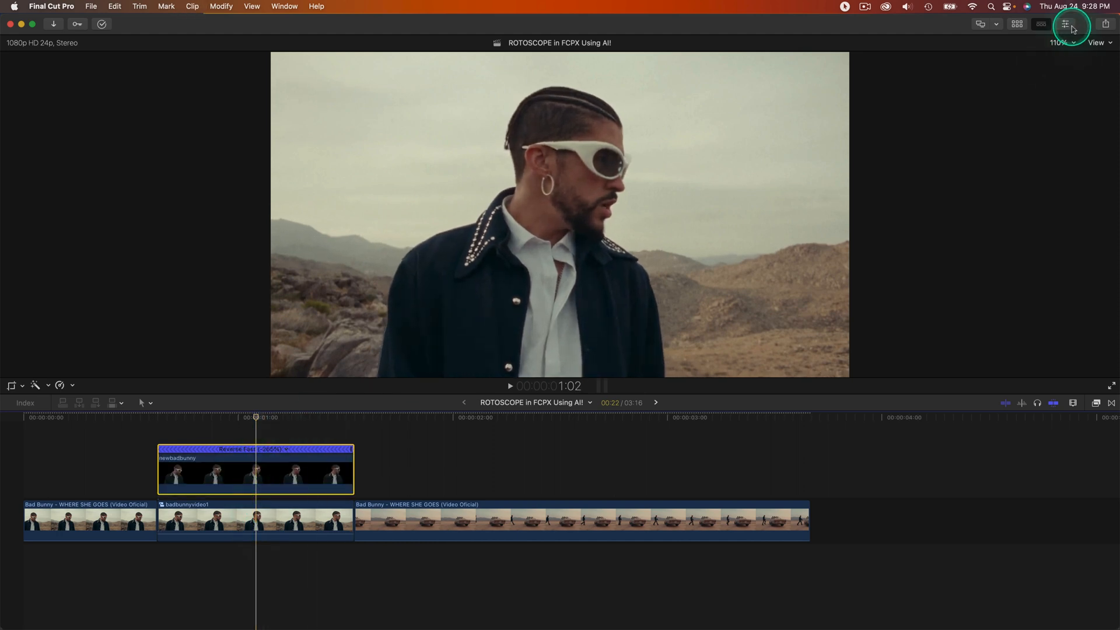
{"action": "left_click", "coordinate": [1065, 24]}
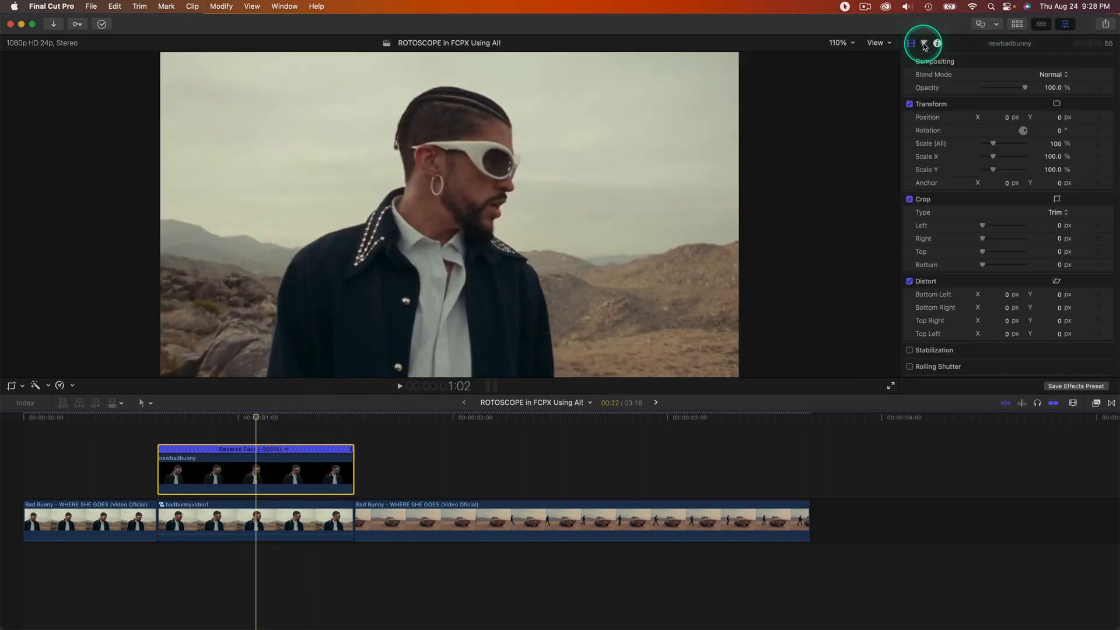
{"action": "left_click", "coordinate": [924, 42]}
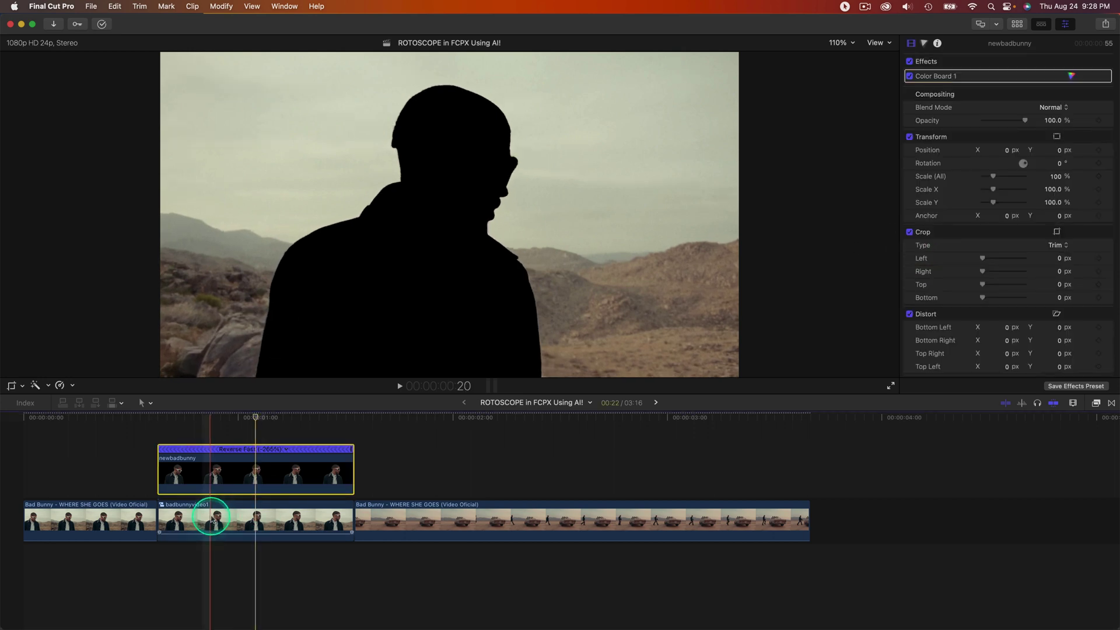
{"action": "left_click", "coordinate": [229, 522]}
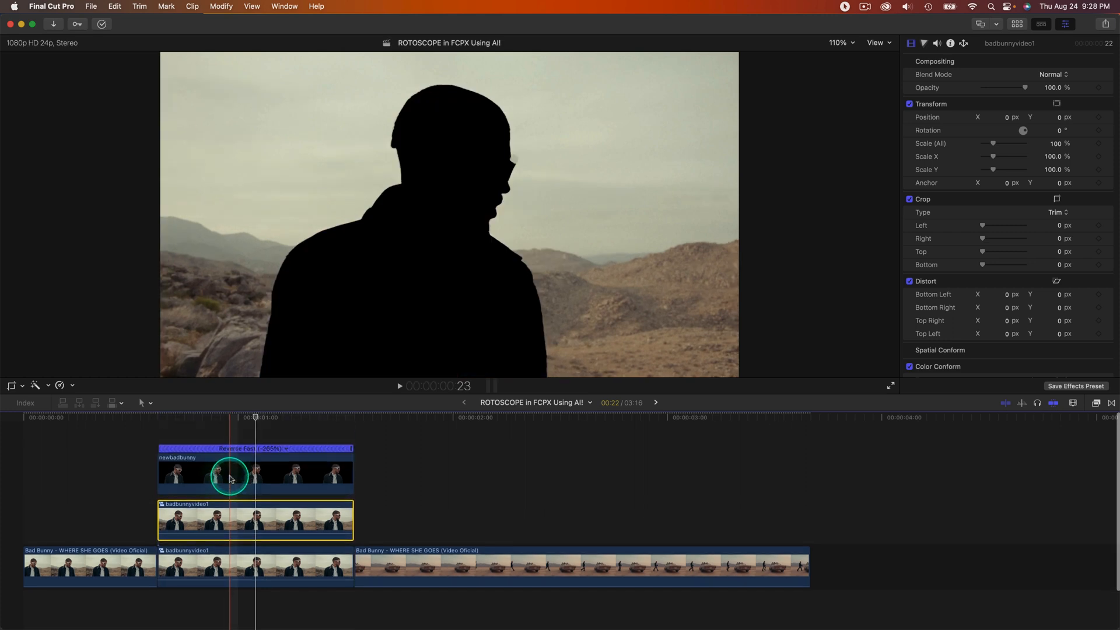
Step: Set the GIF clip's Blend Mode to Stencil Alpha and add the duplicate clip to the selection
{"action": "left_click", "coordinate": [229, 471]}
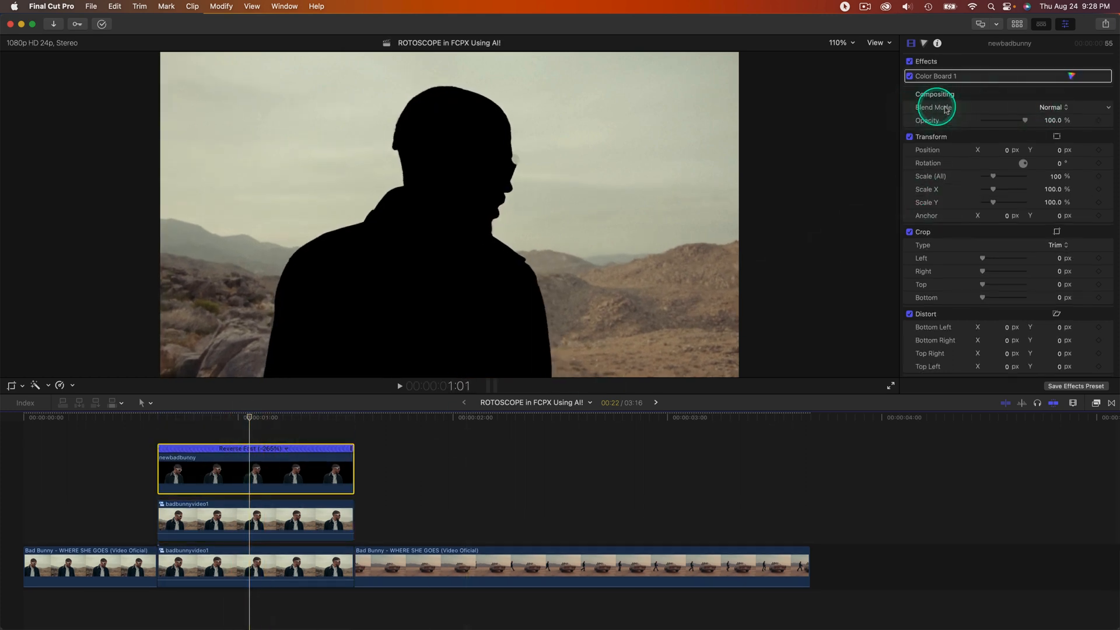
{"action": "left_click", "coordinate": [1067, 107]}
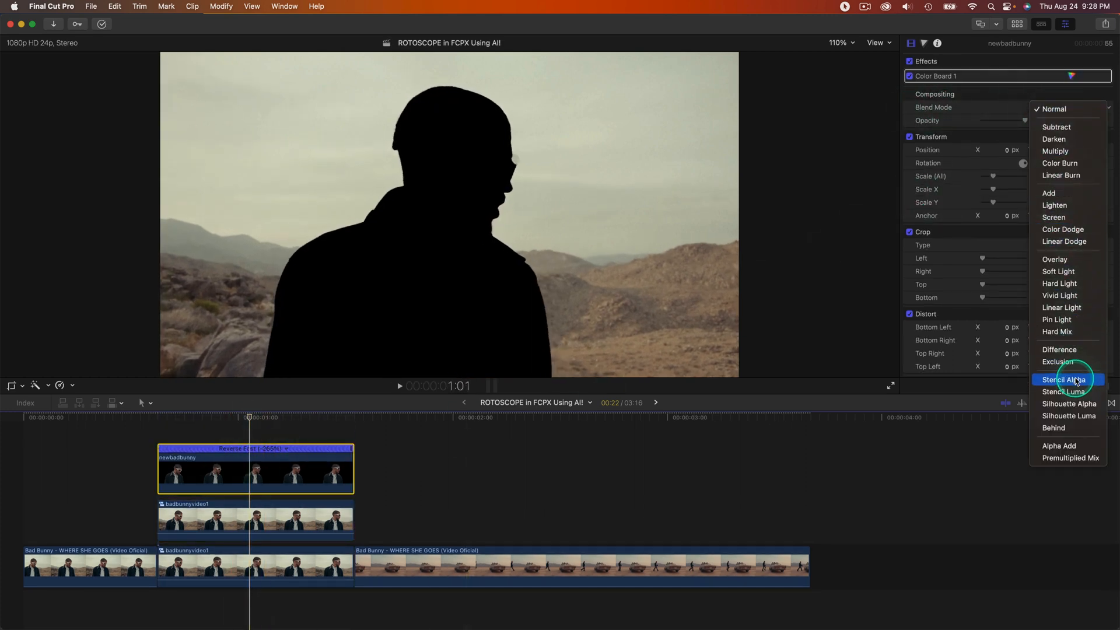
{"action": "left_click", "coordinate": [1064, 380]}
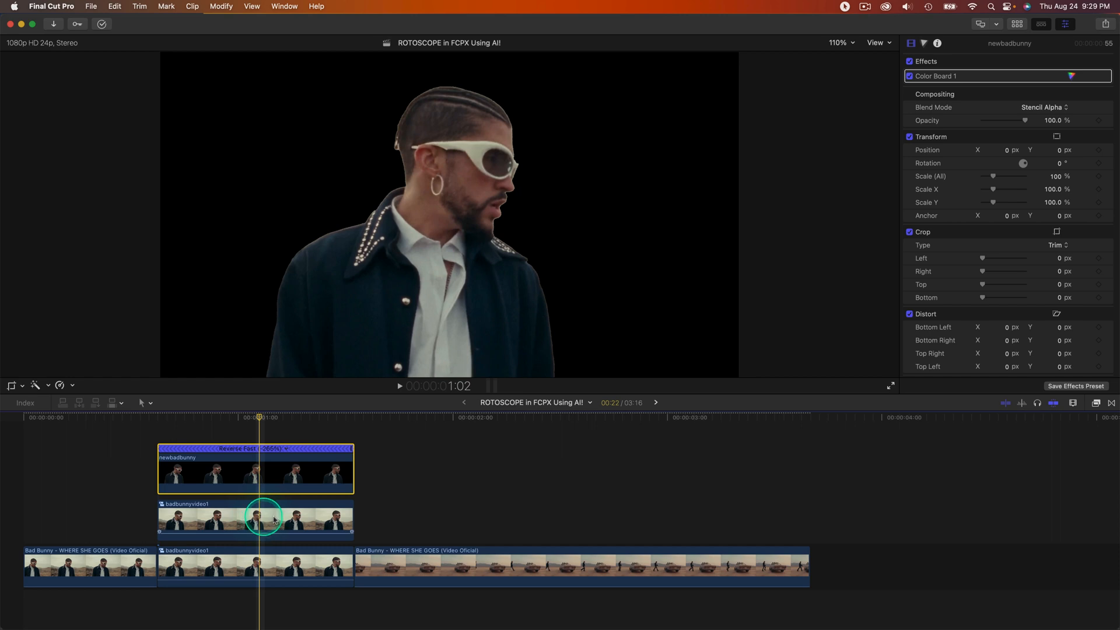
{"action": "left_click", "coordinate": [258, 469]}
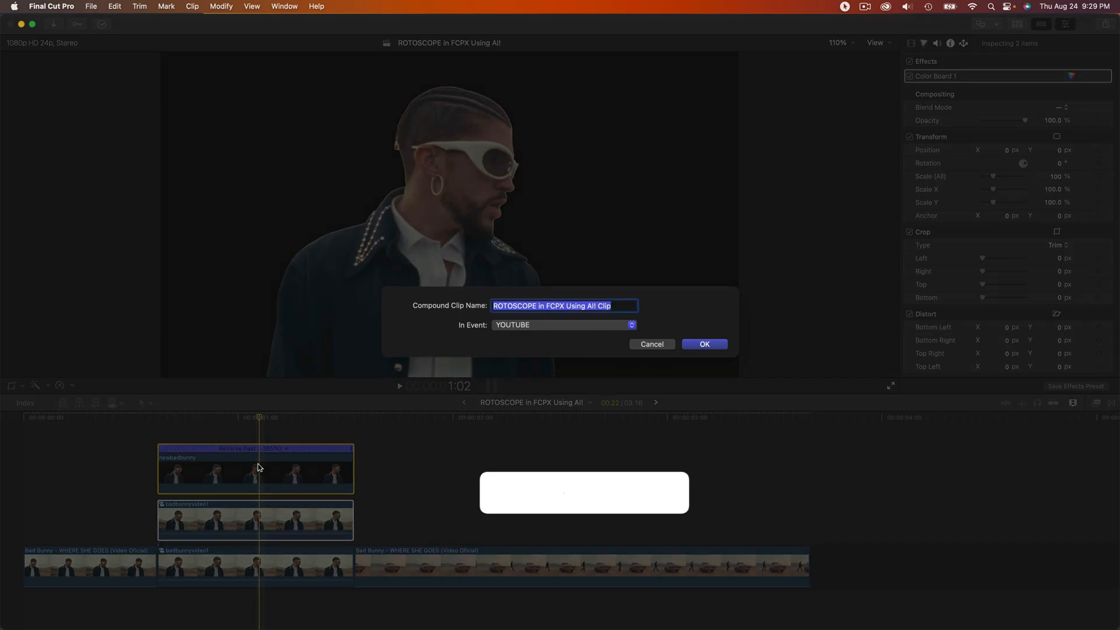
Step: Confirm the new compound clip 'final masked bb' in the YOUTUBE event
{"action": "left_click", "coordinate": [703, 343]}
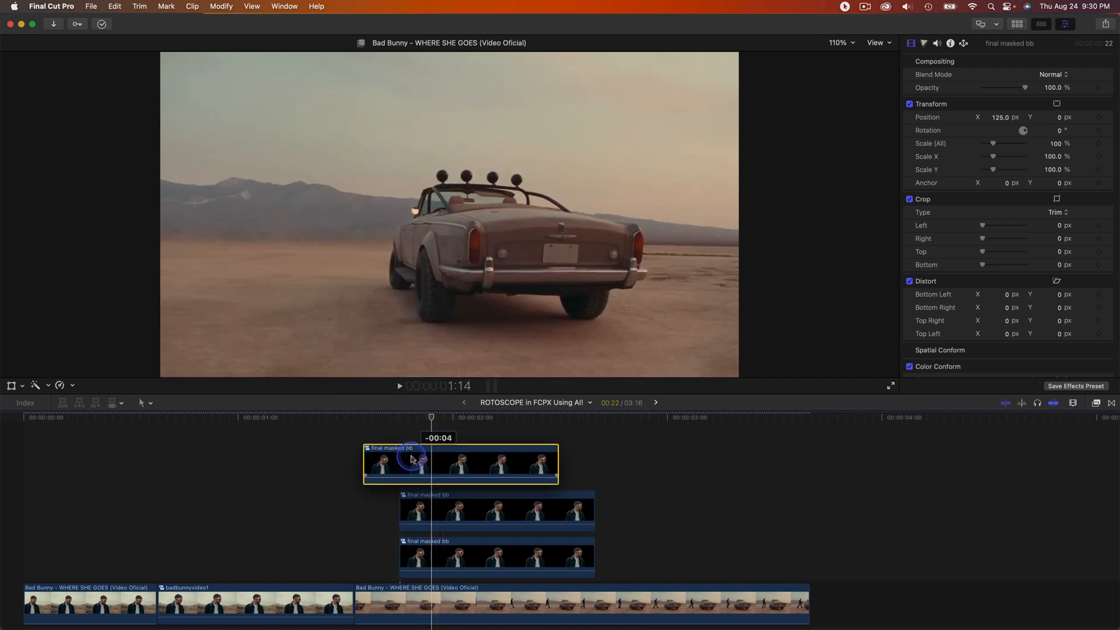
Step: Select the latest-offset final masked bb clone, scaled to 64% over the desert car footage
{"action": "left_click", "coordinate": [531, 557]}
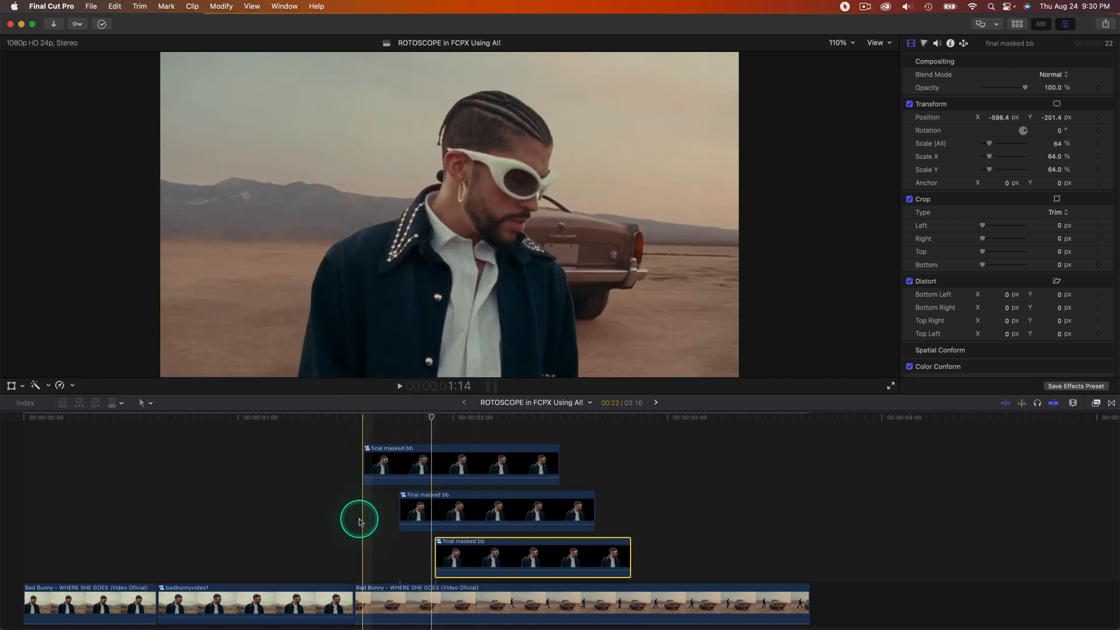